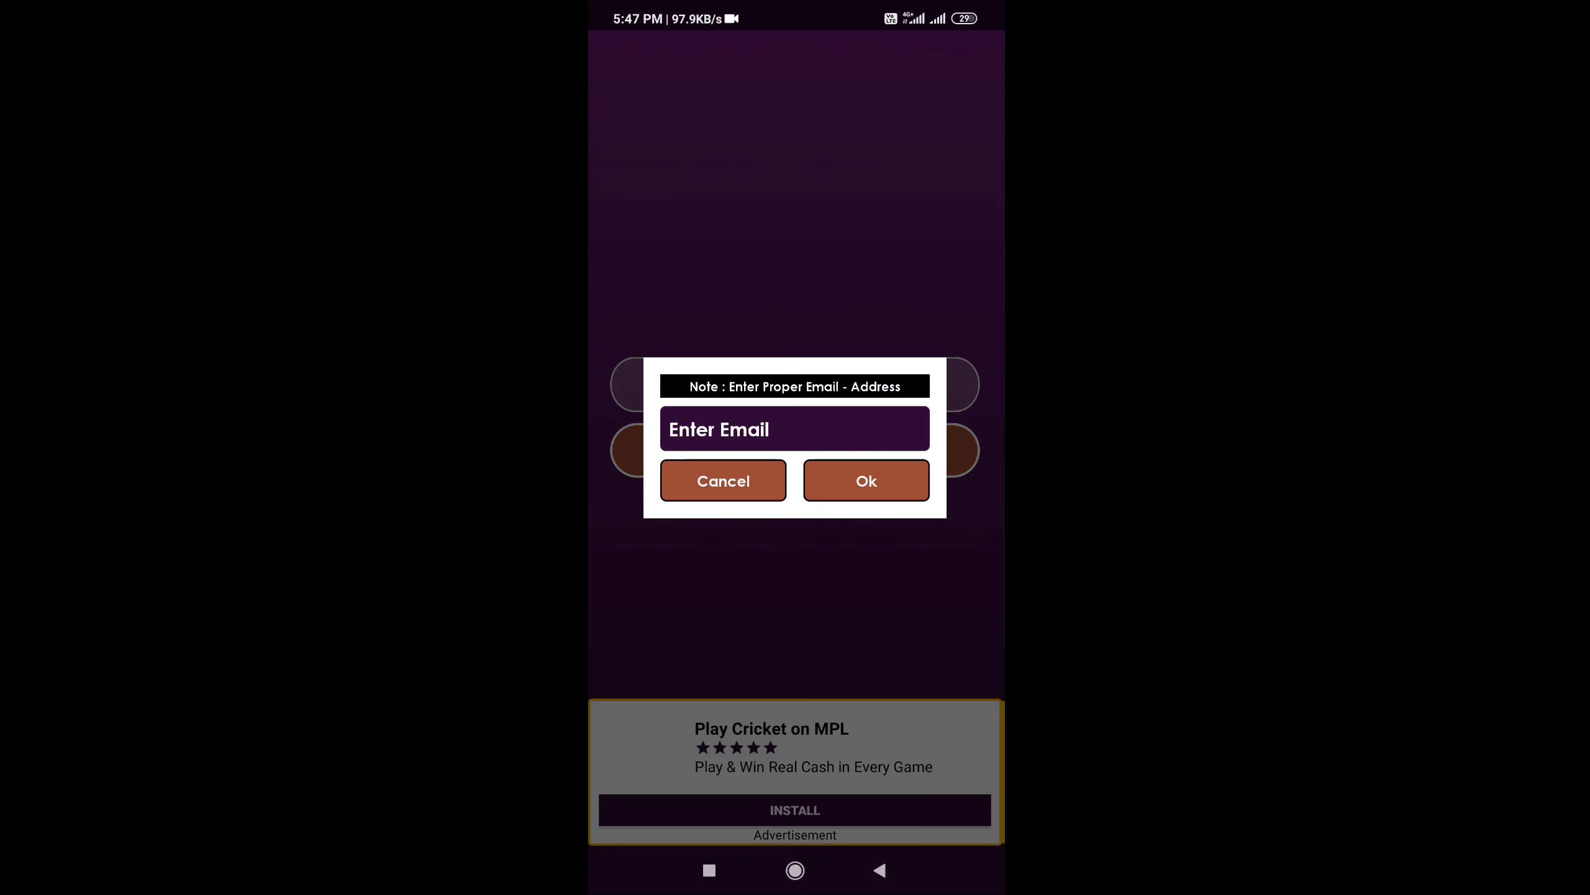
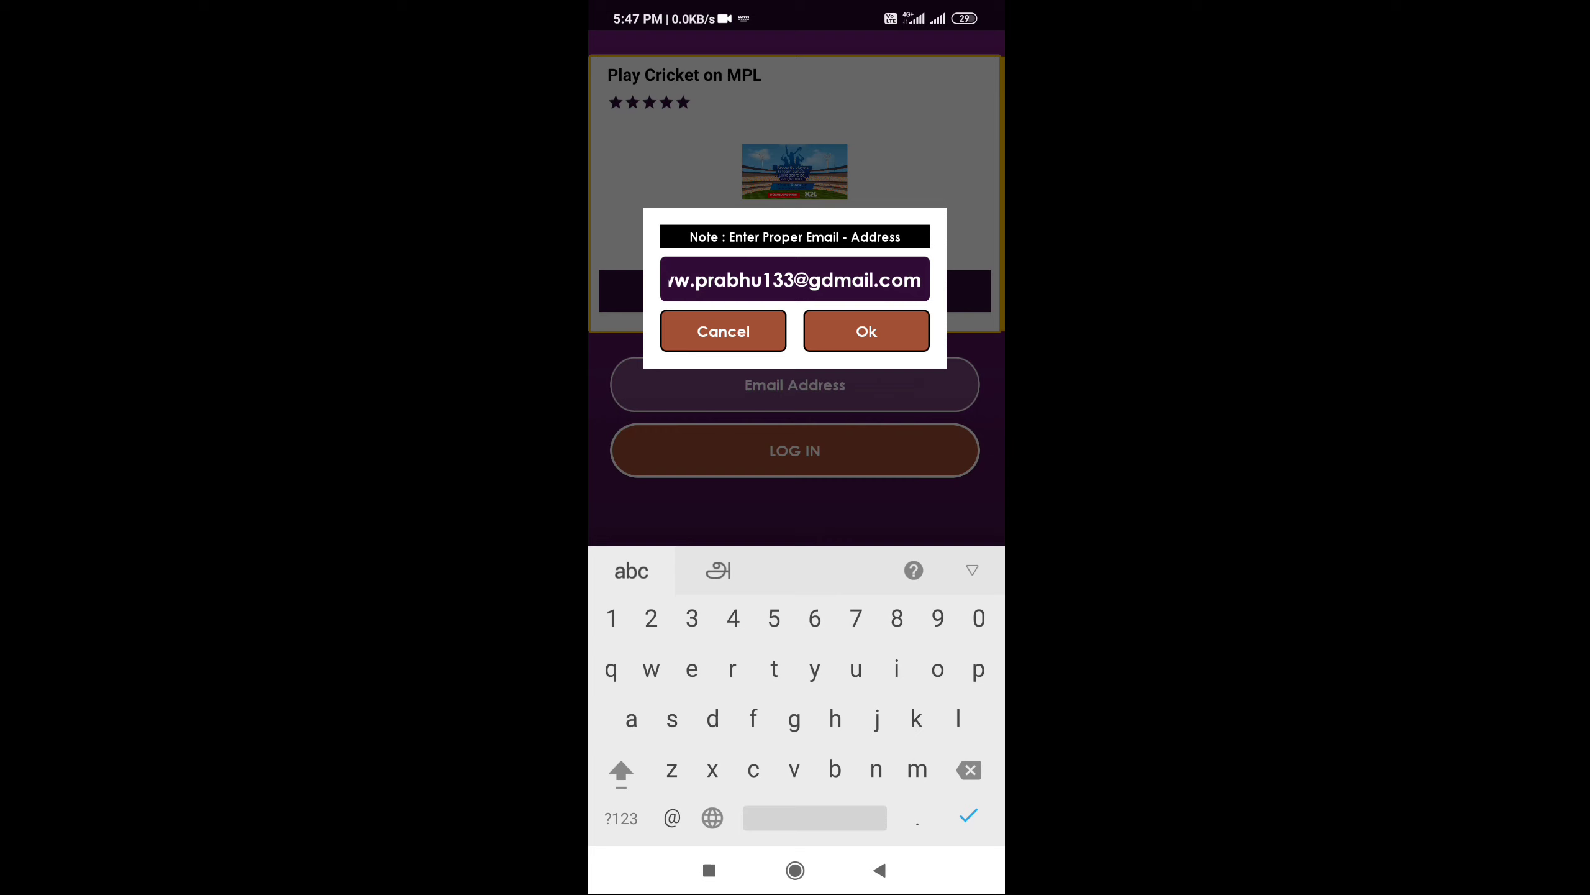
pyautogui.click(865, 331)
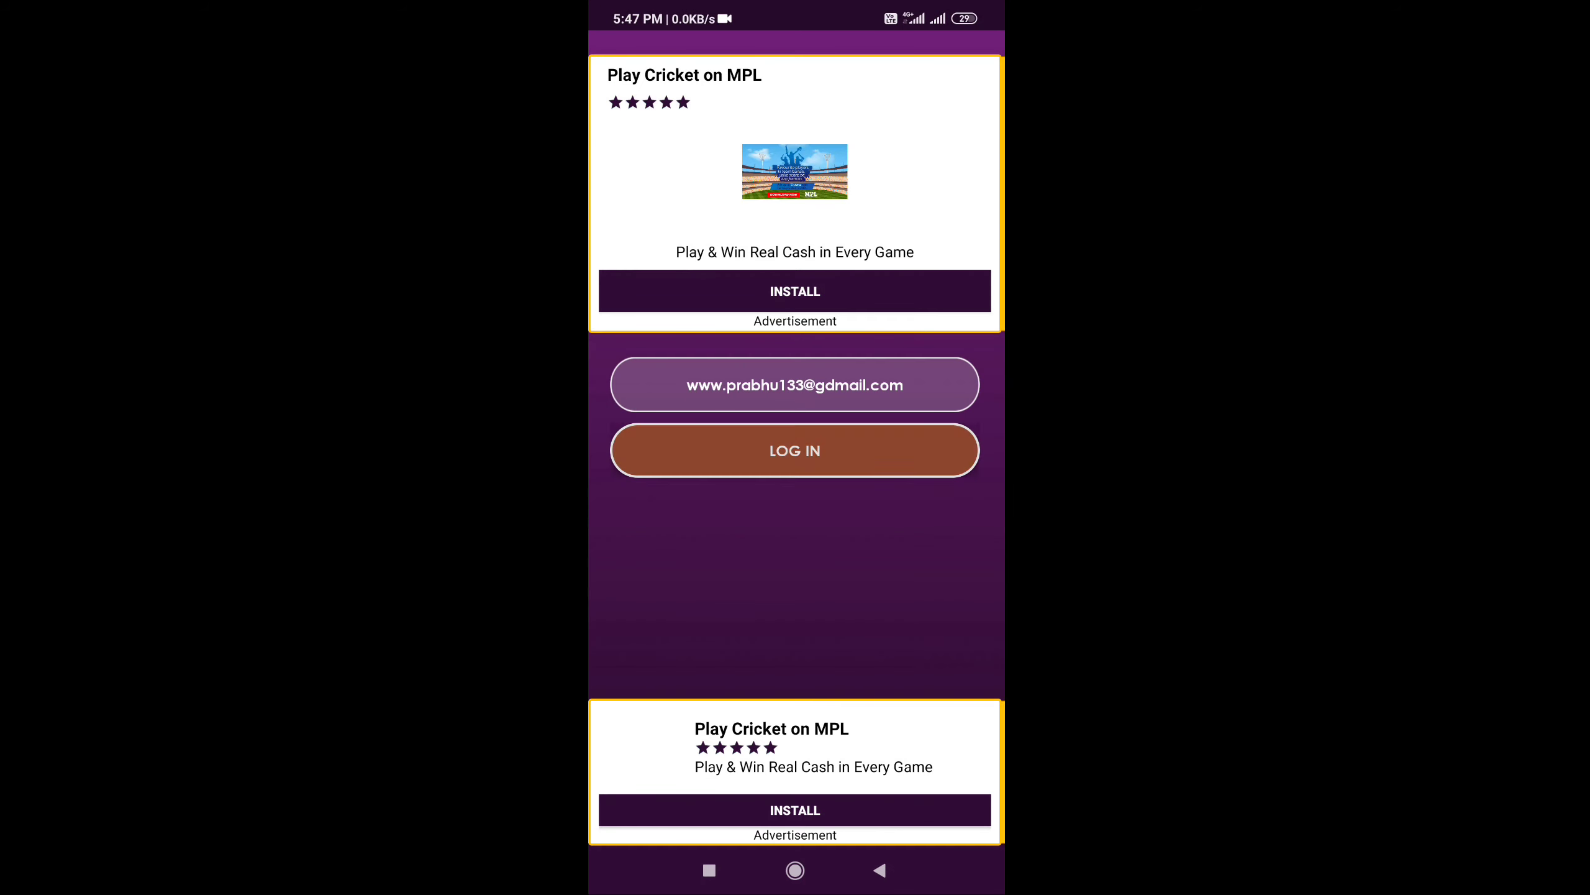
pyautogui.click(794, 292)
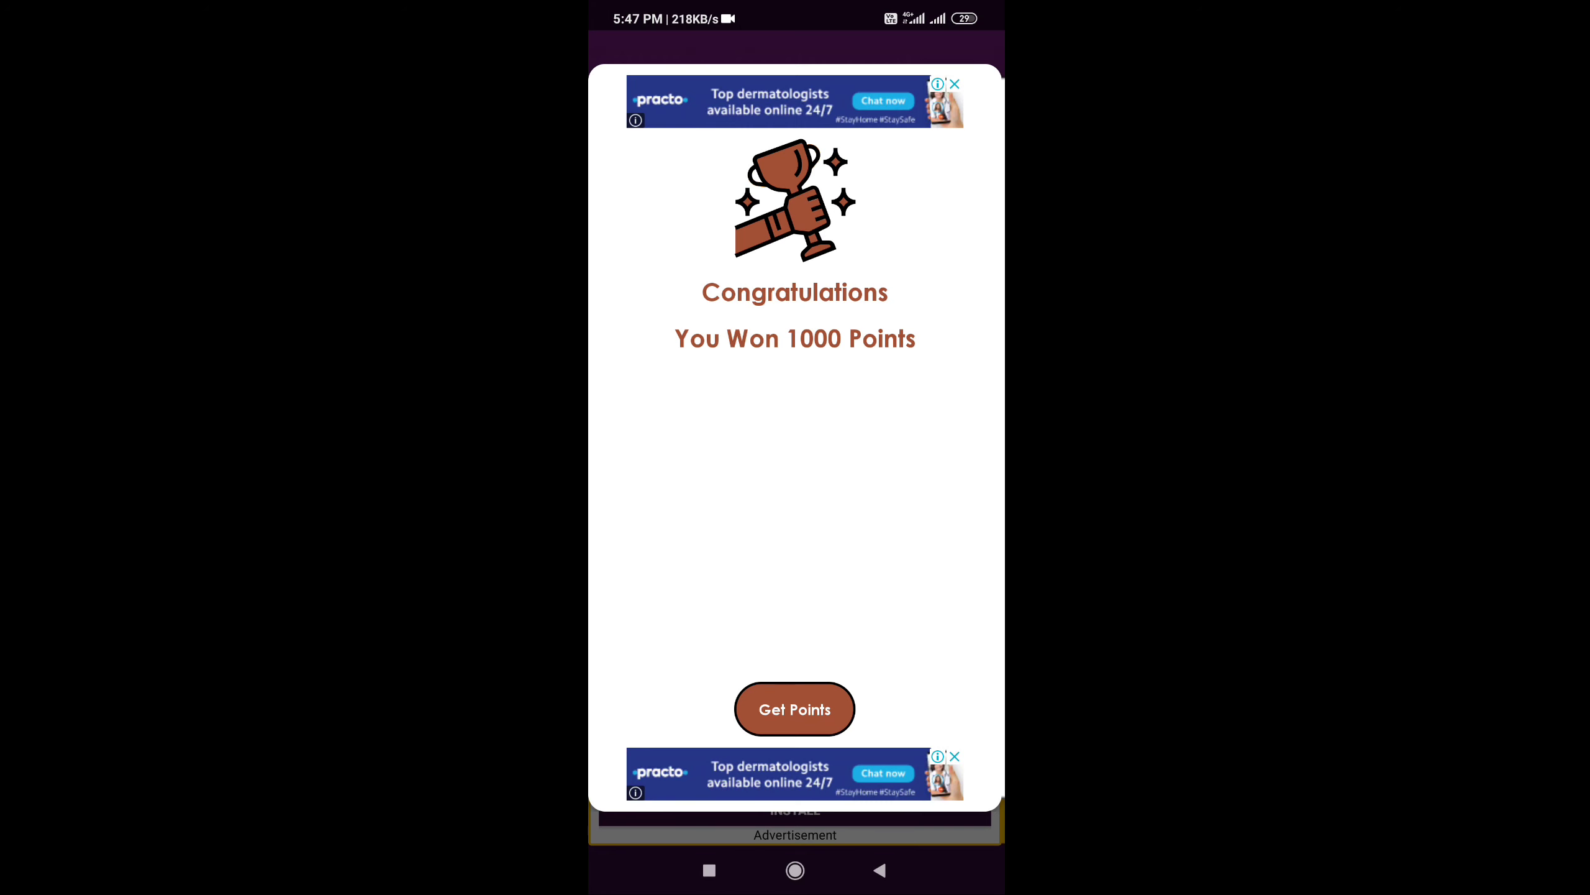
# Step: Collect the 1000 welcome points and browse the All Task list
pyautogui.click(794, 709)
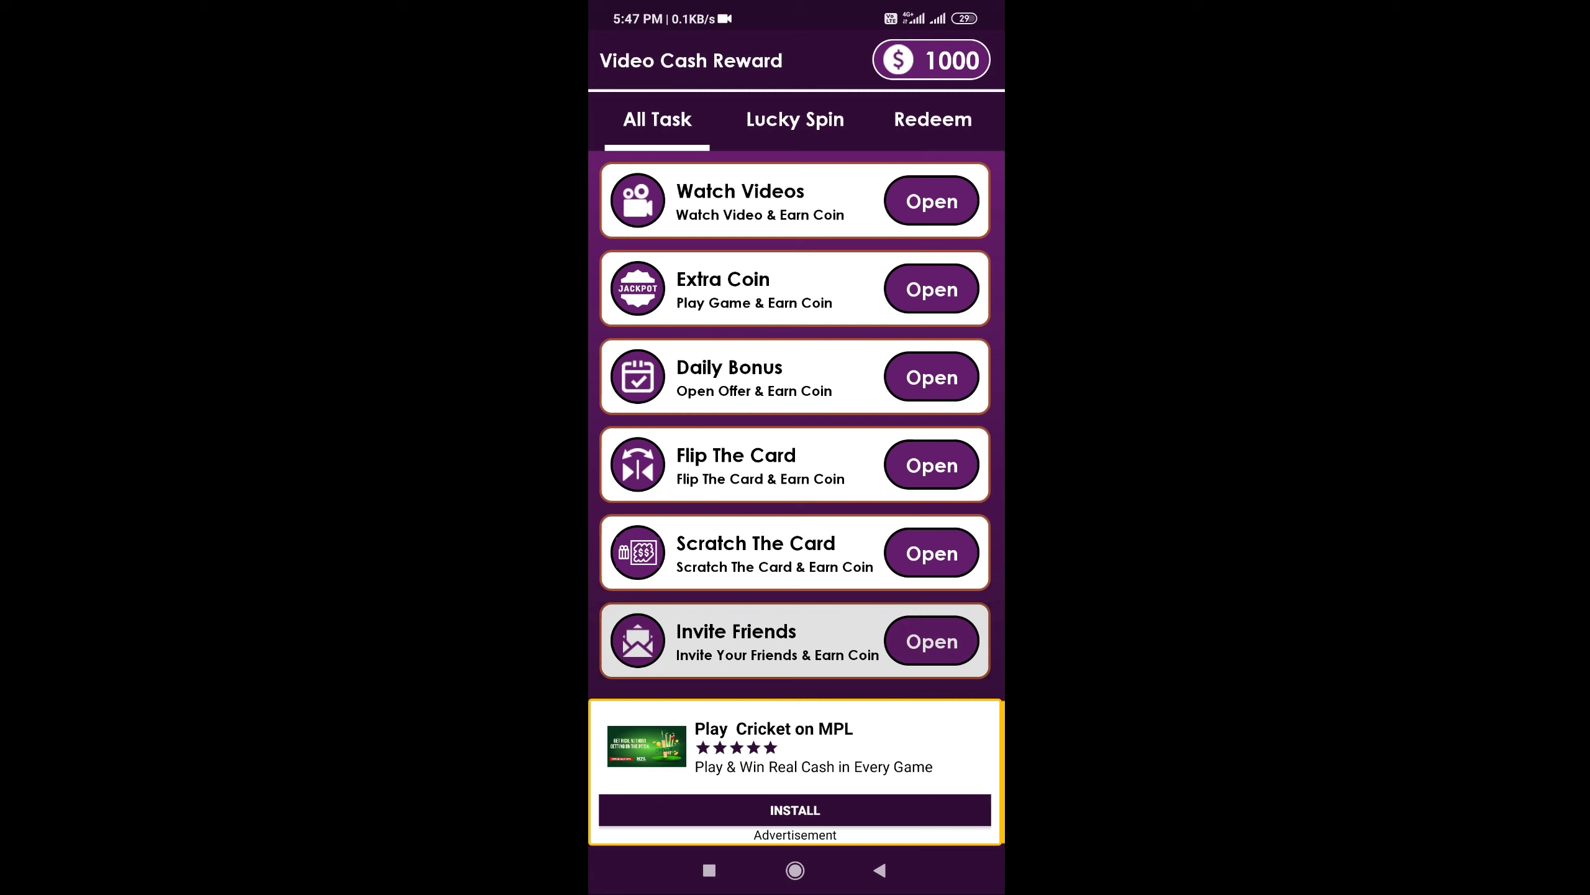
pyautogui.click(929, 639)
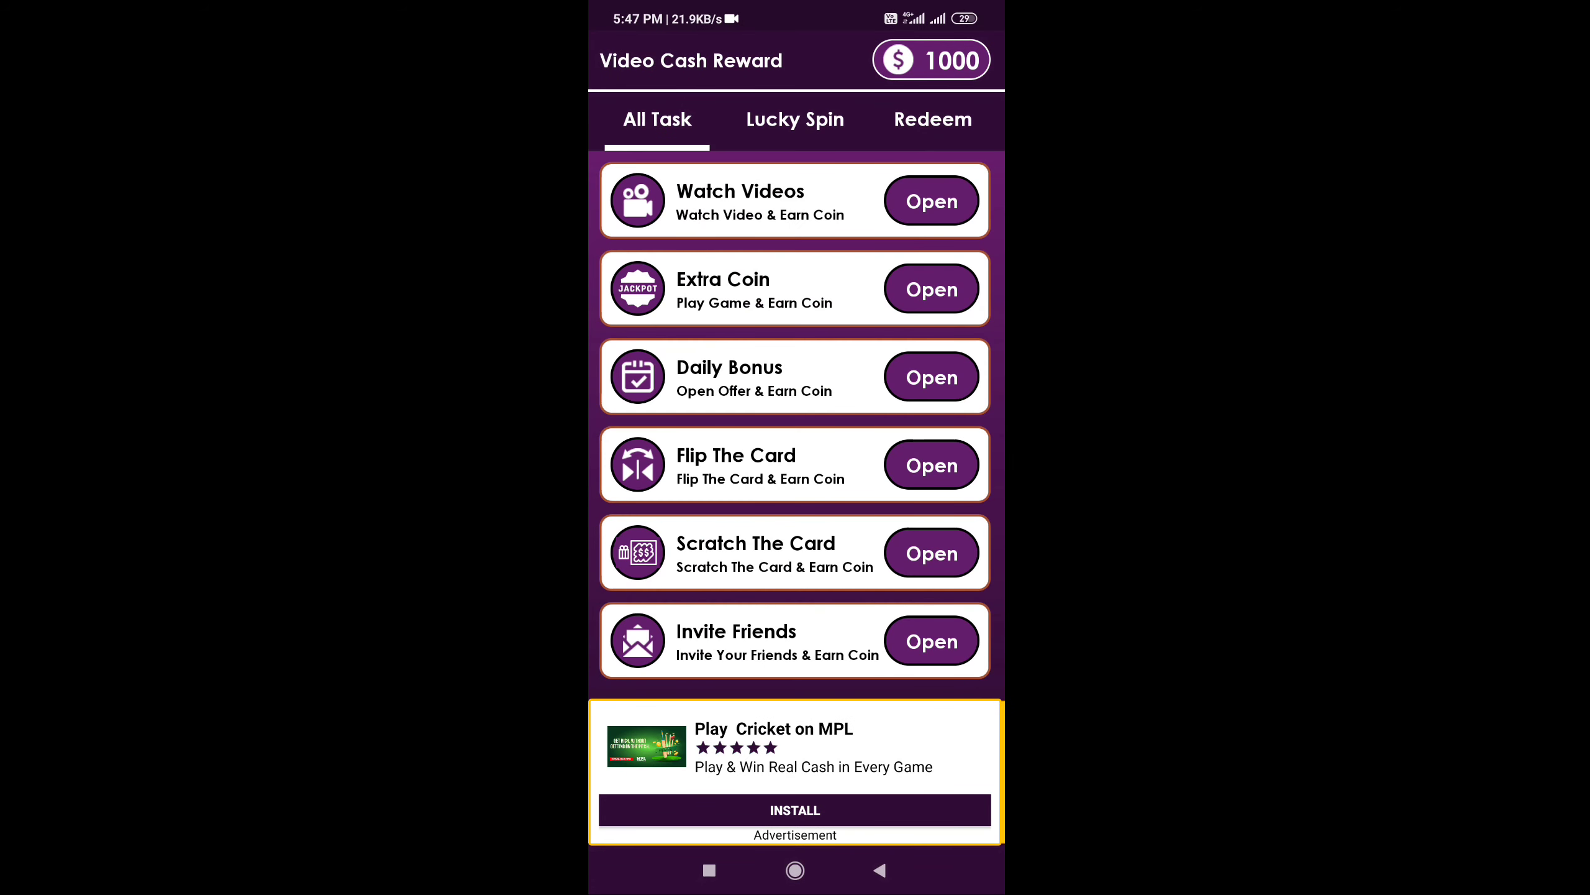
pyautogui.scroll(-3)
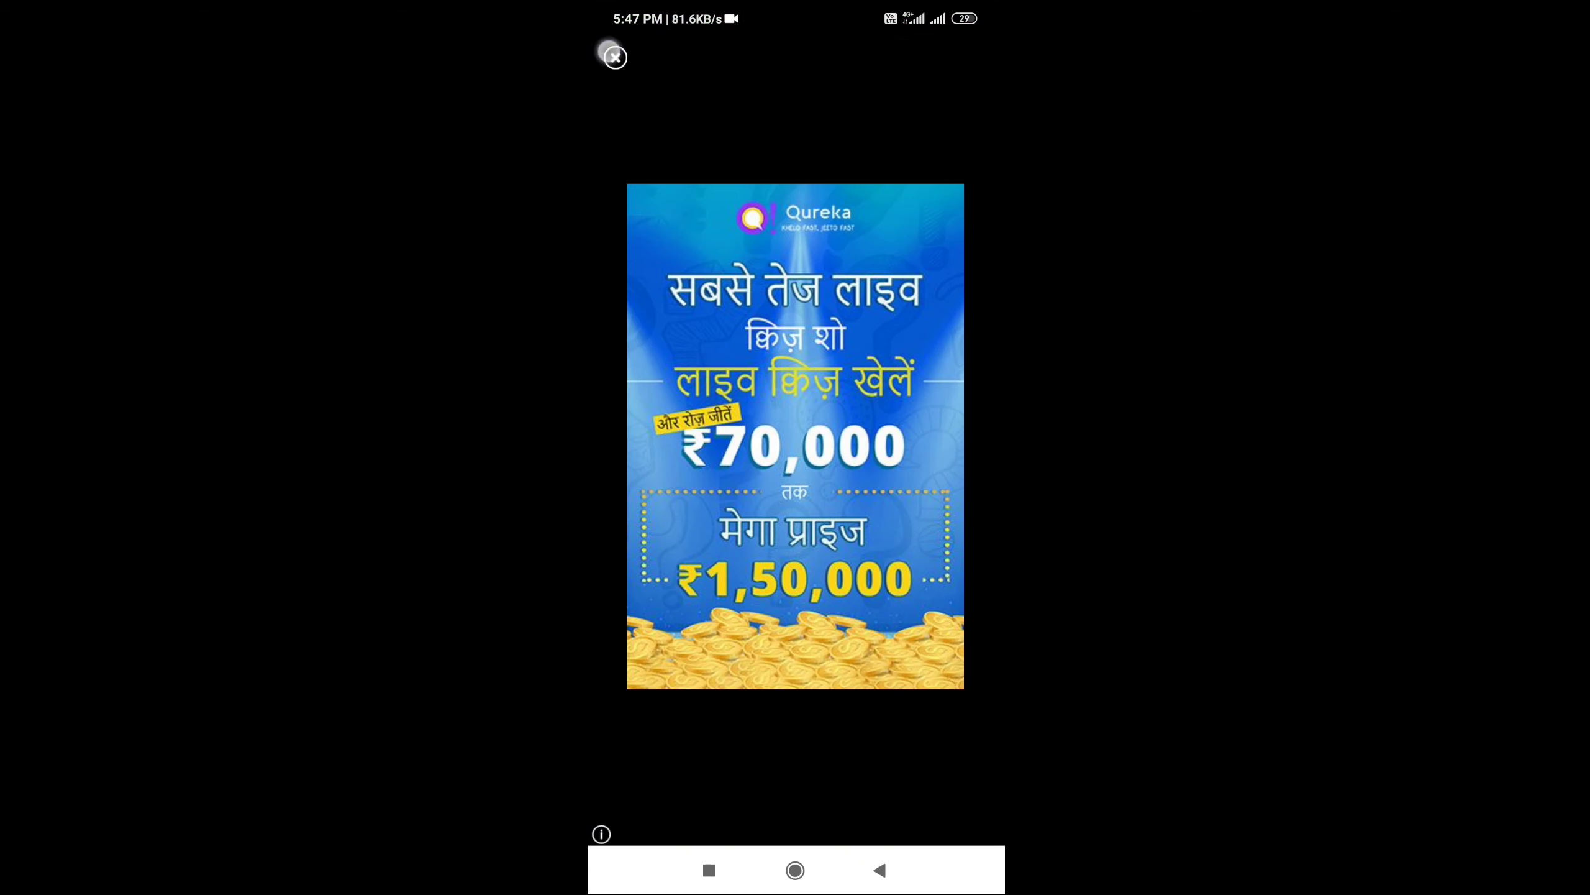
pyautogui.click(613, 57)
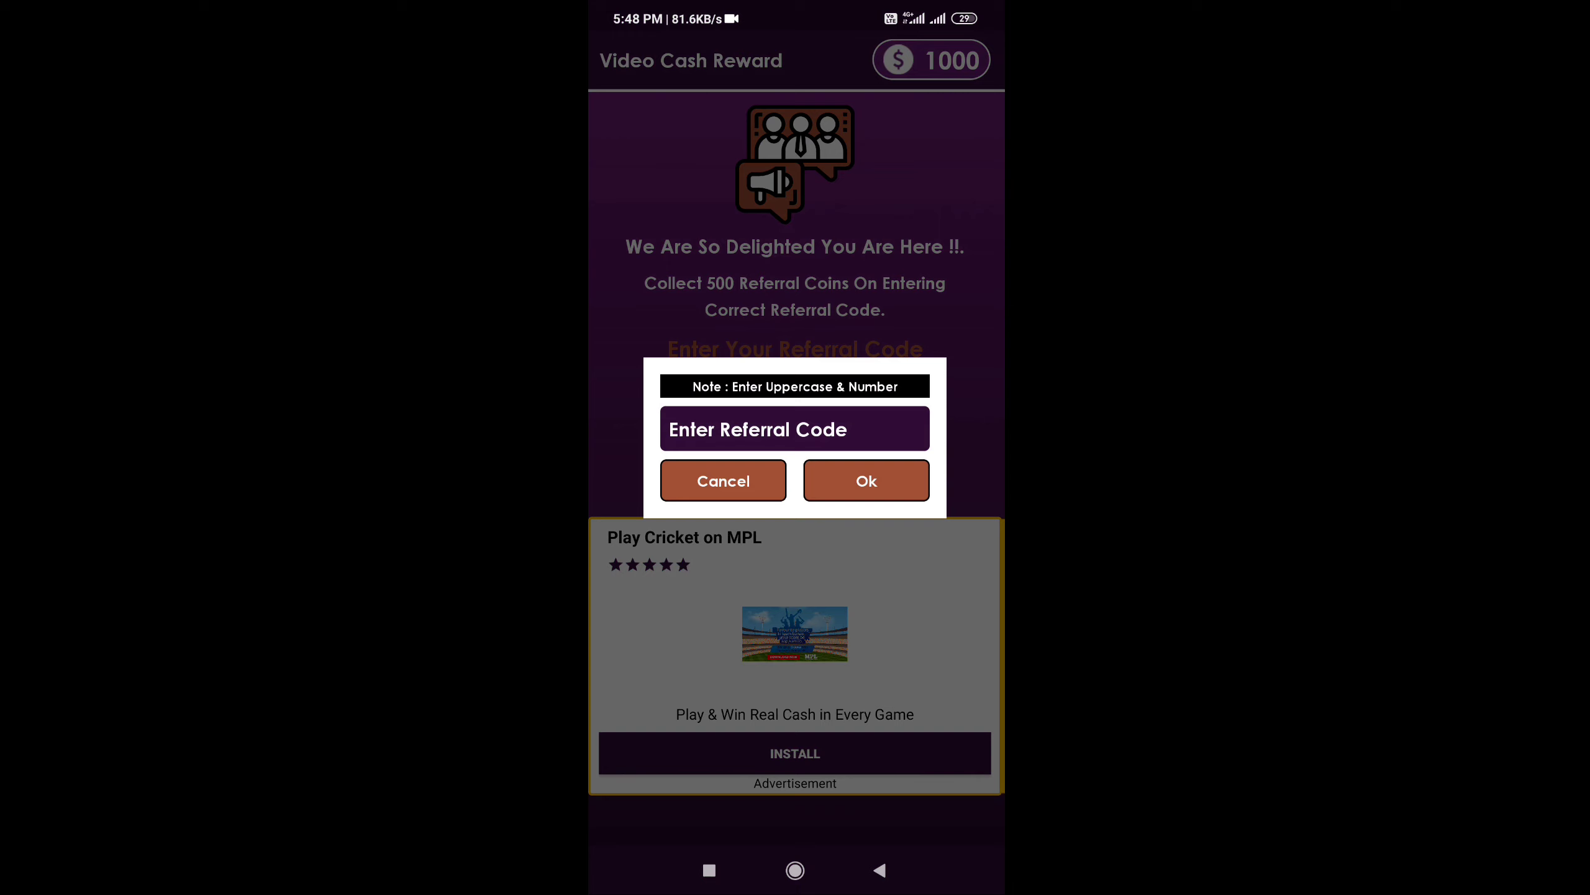
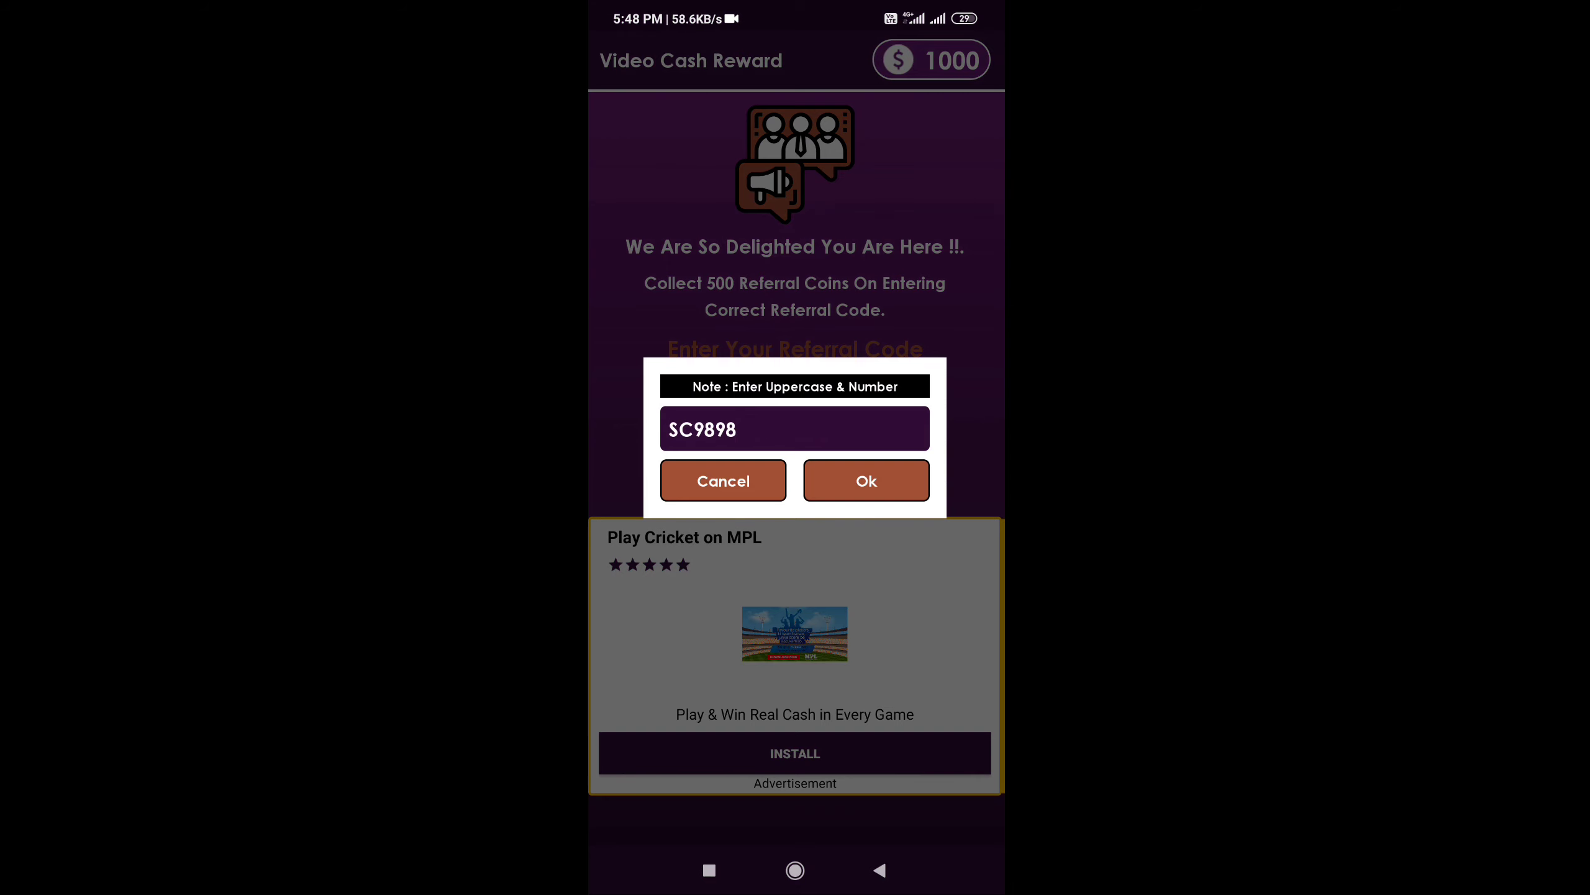
pyautogui.click(865, 480)
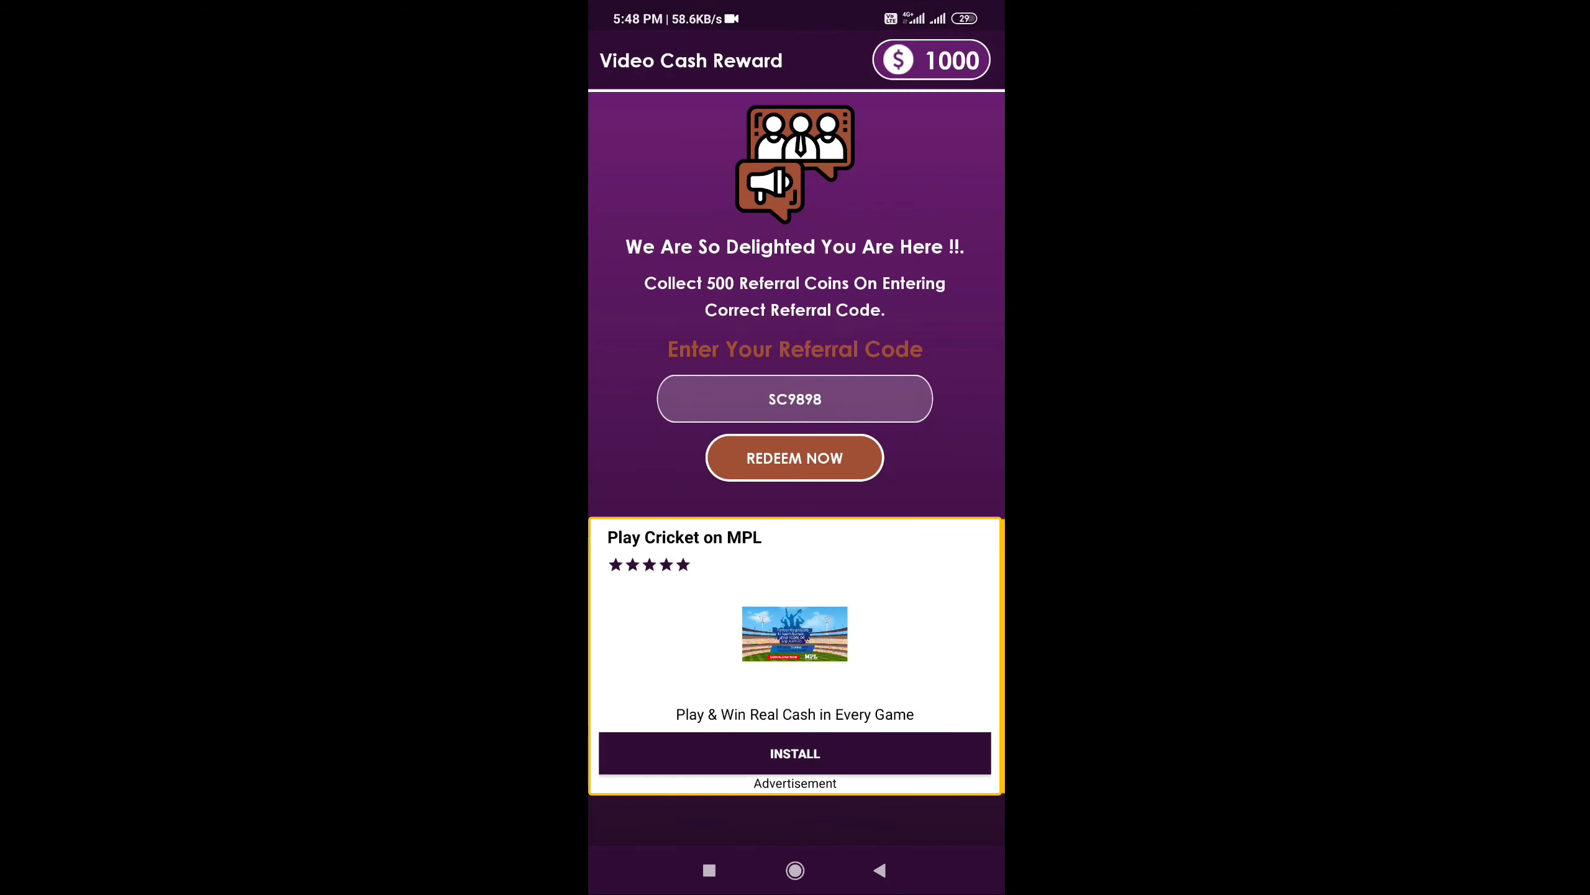
pyautogui.click(794, 457)
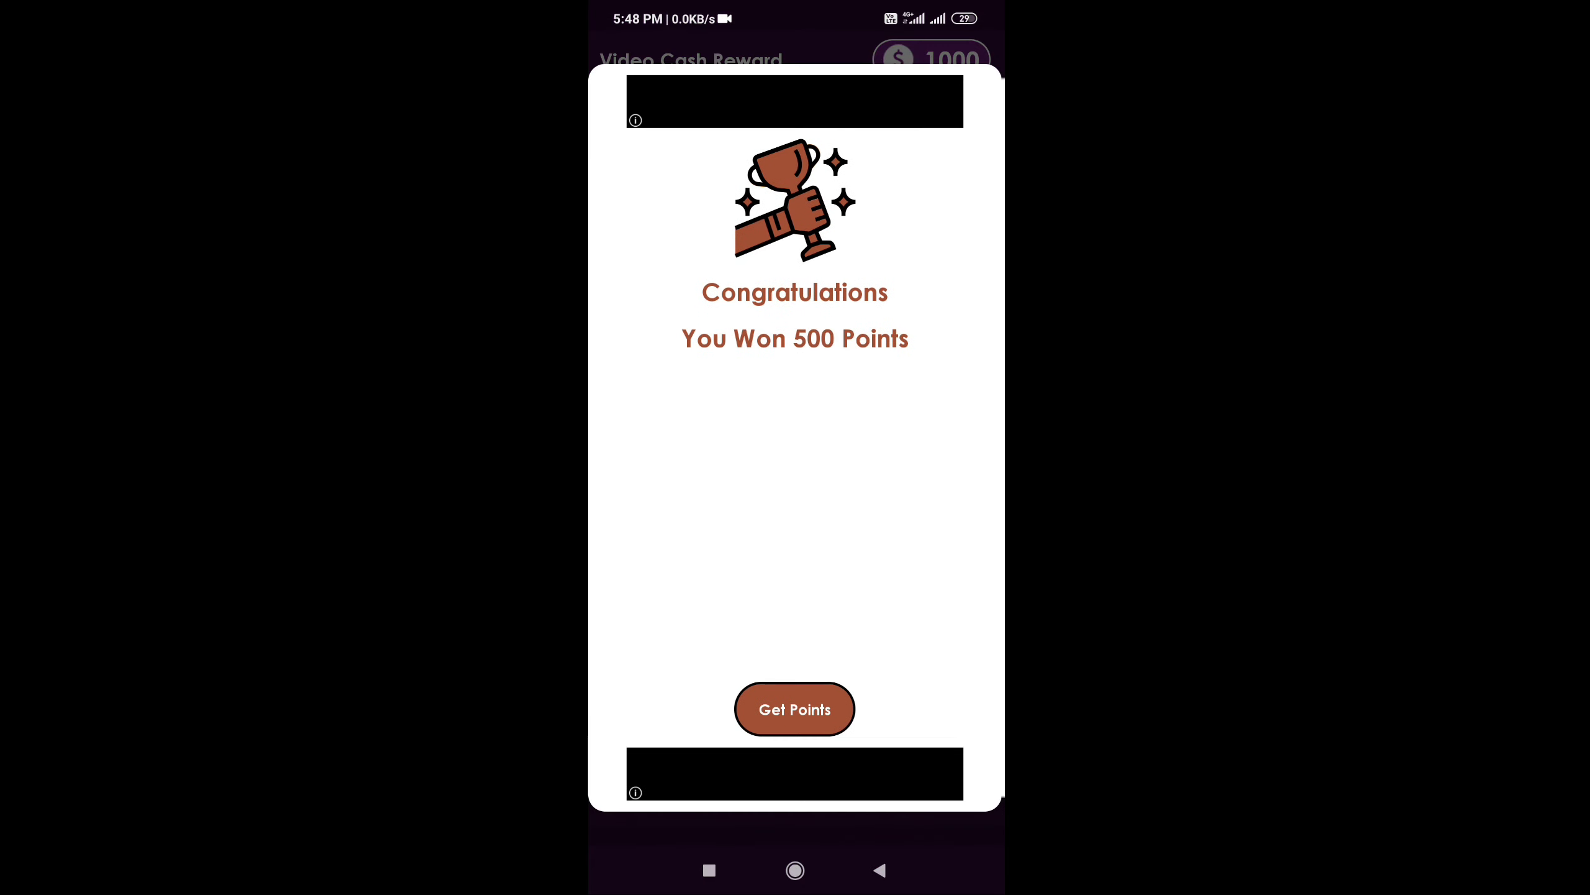
pyautogui.click(794, 708)
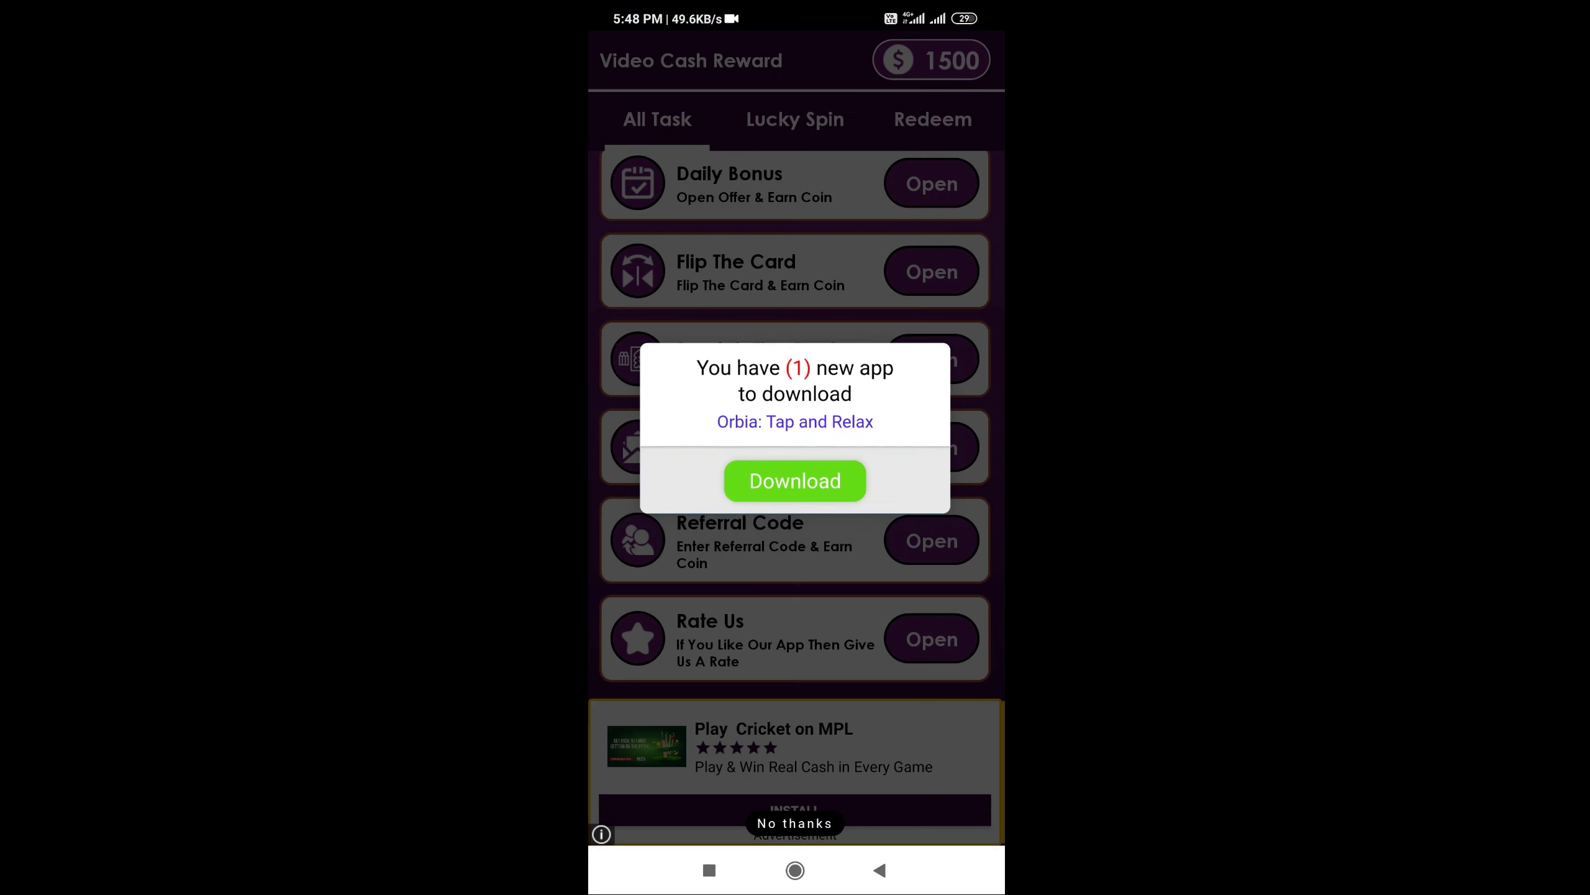
# Step: Spin the Lucky Spin wheel, collect the 120 points won, and return to tasks
pyautogui.click(795, 823)
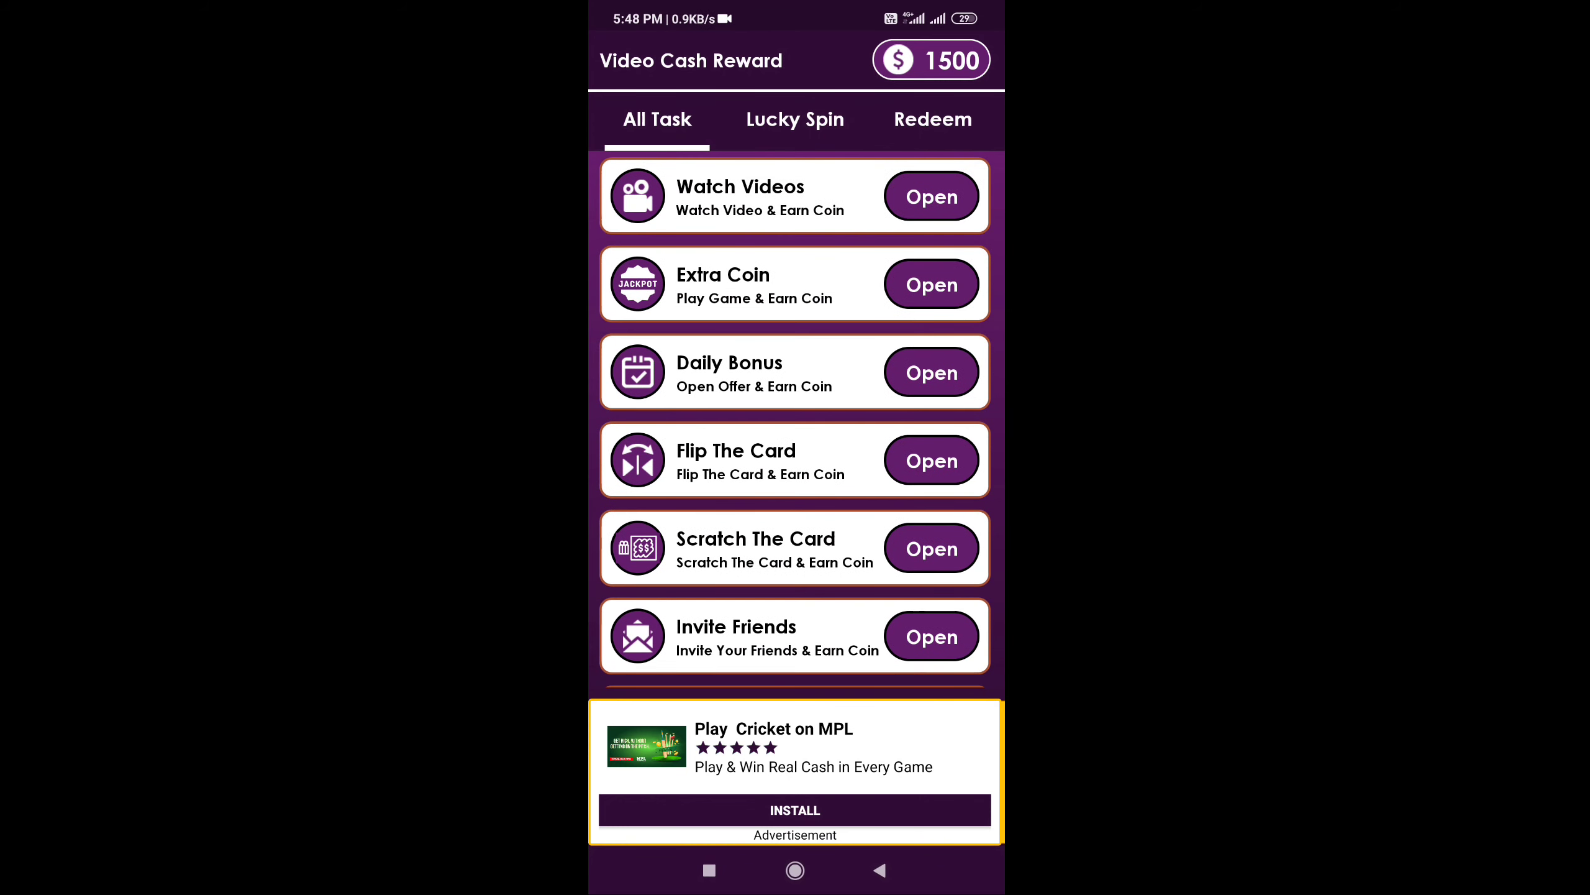
pyautogui.click(794, 120)
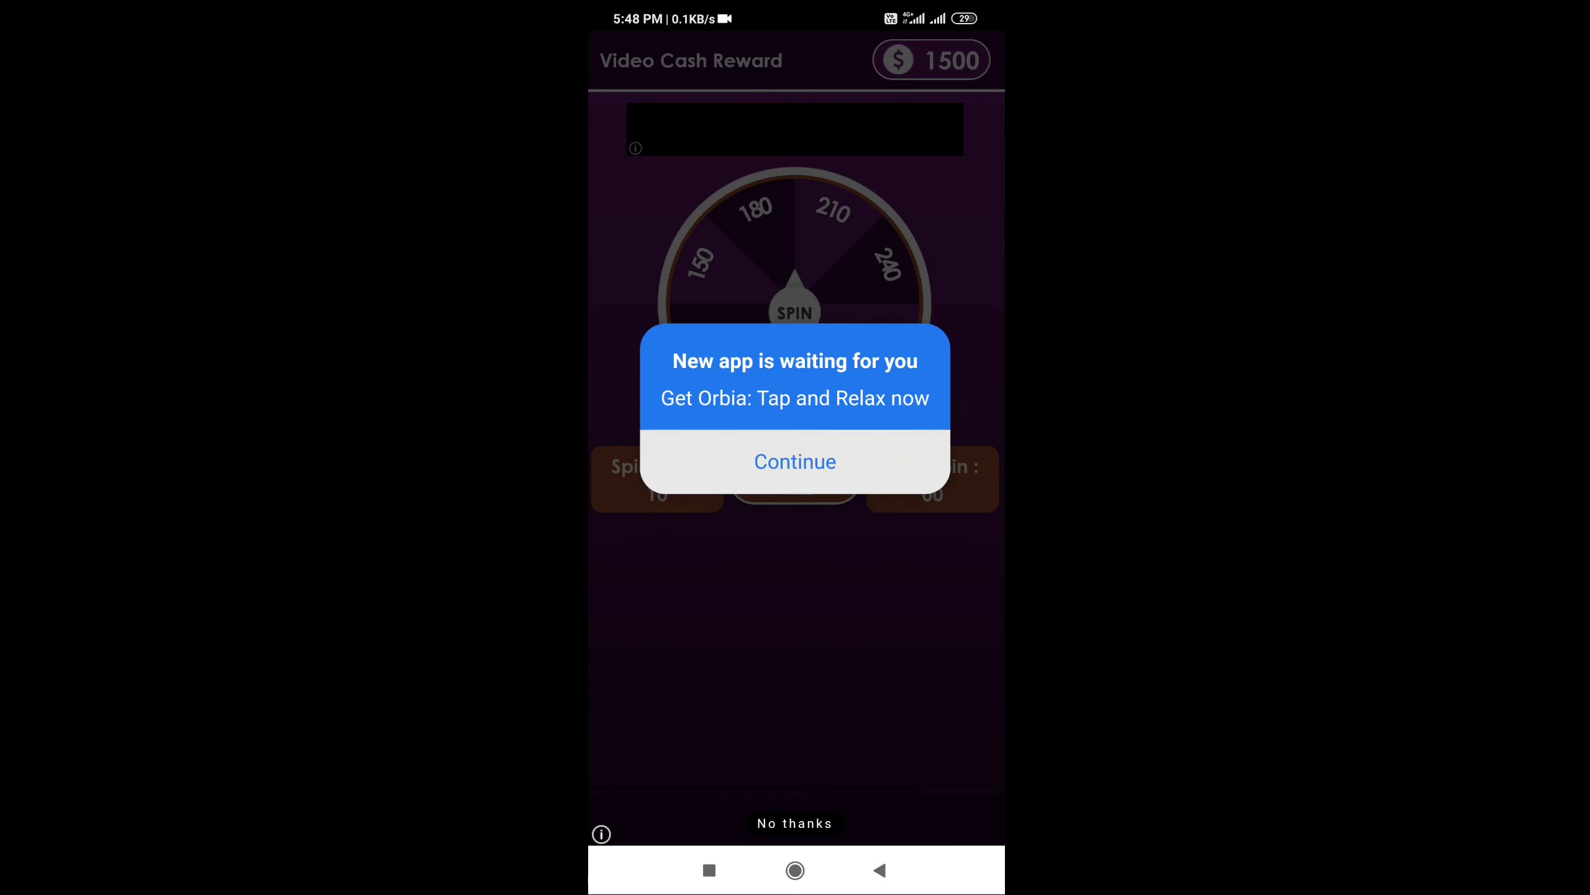
pyautogui.click(794, 460)
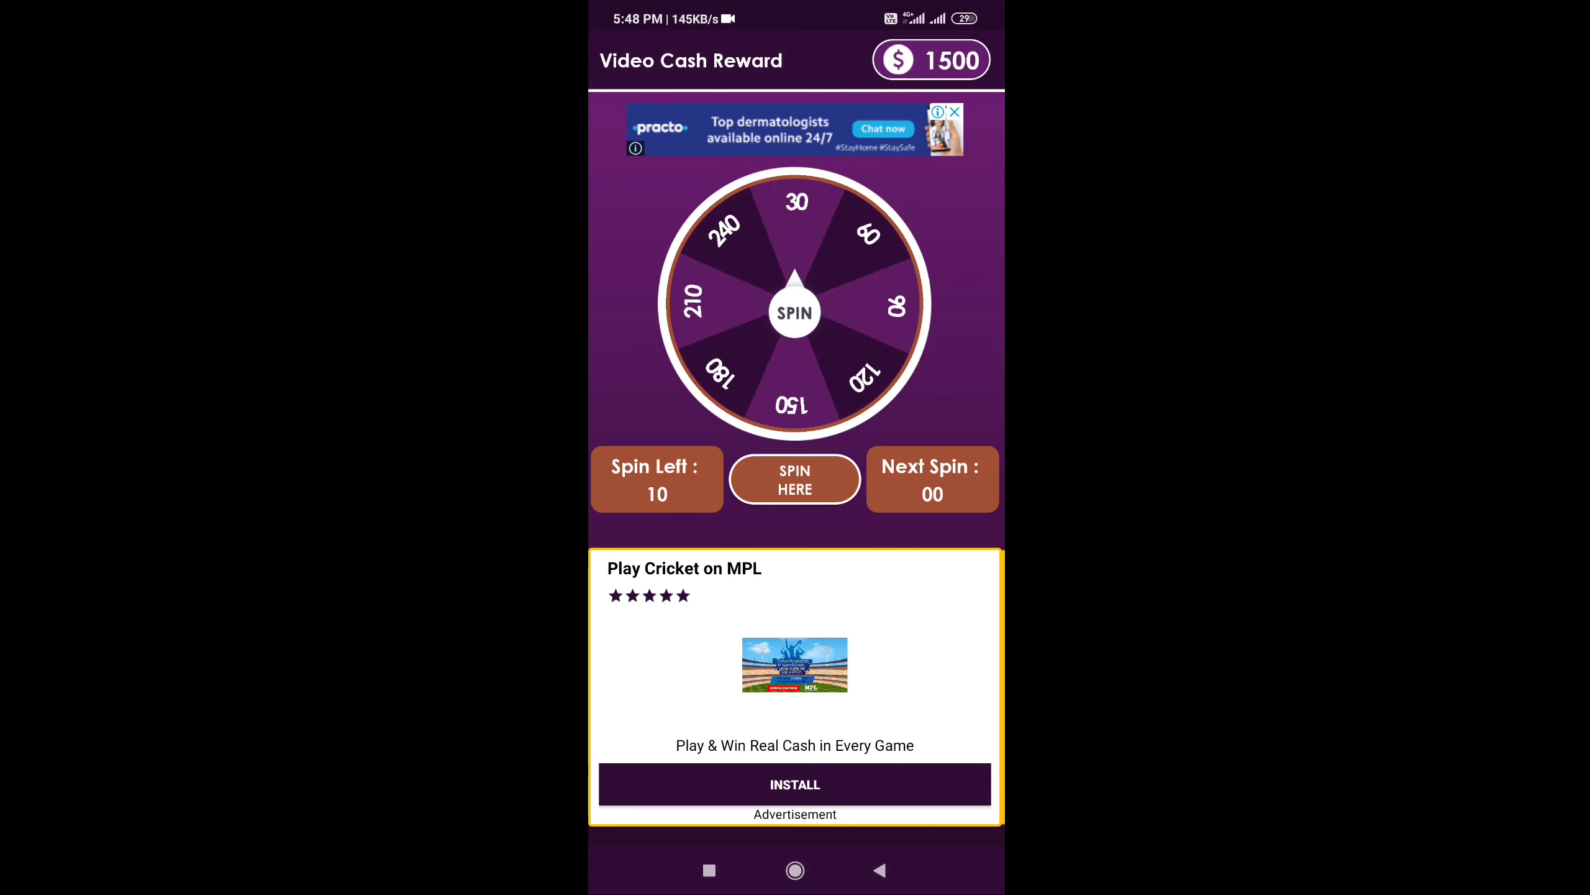
pyautogui.click(793, 479)
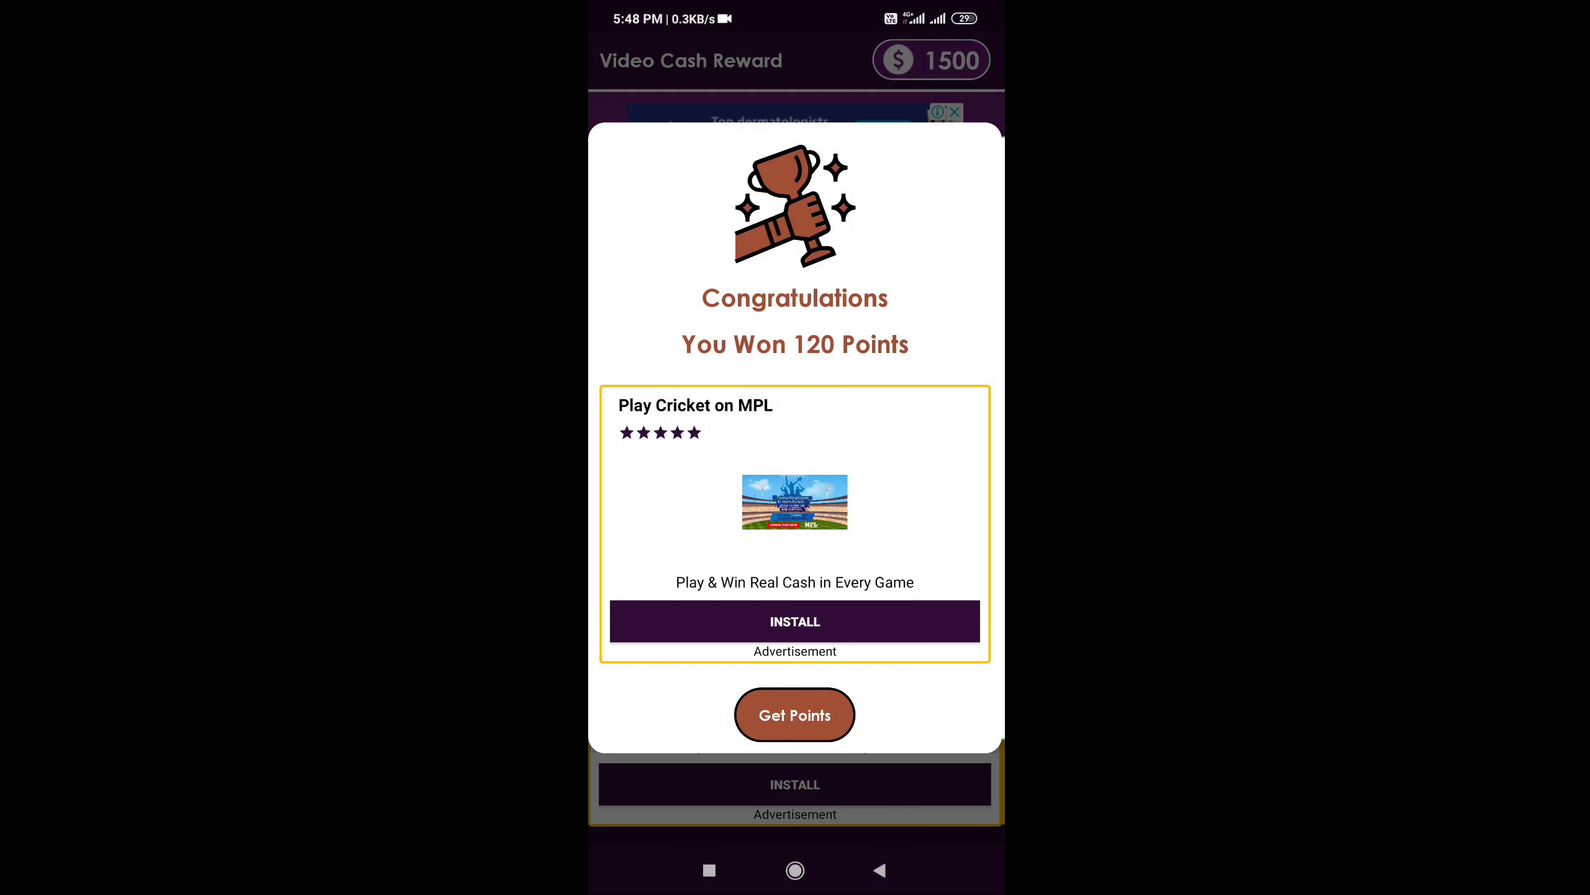
pyautogui.click(793, 714)
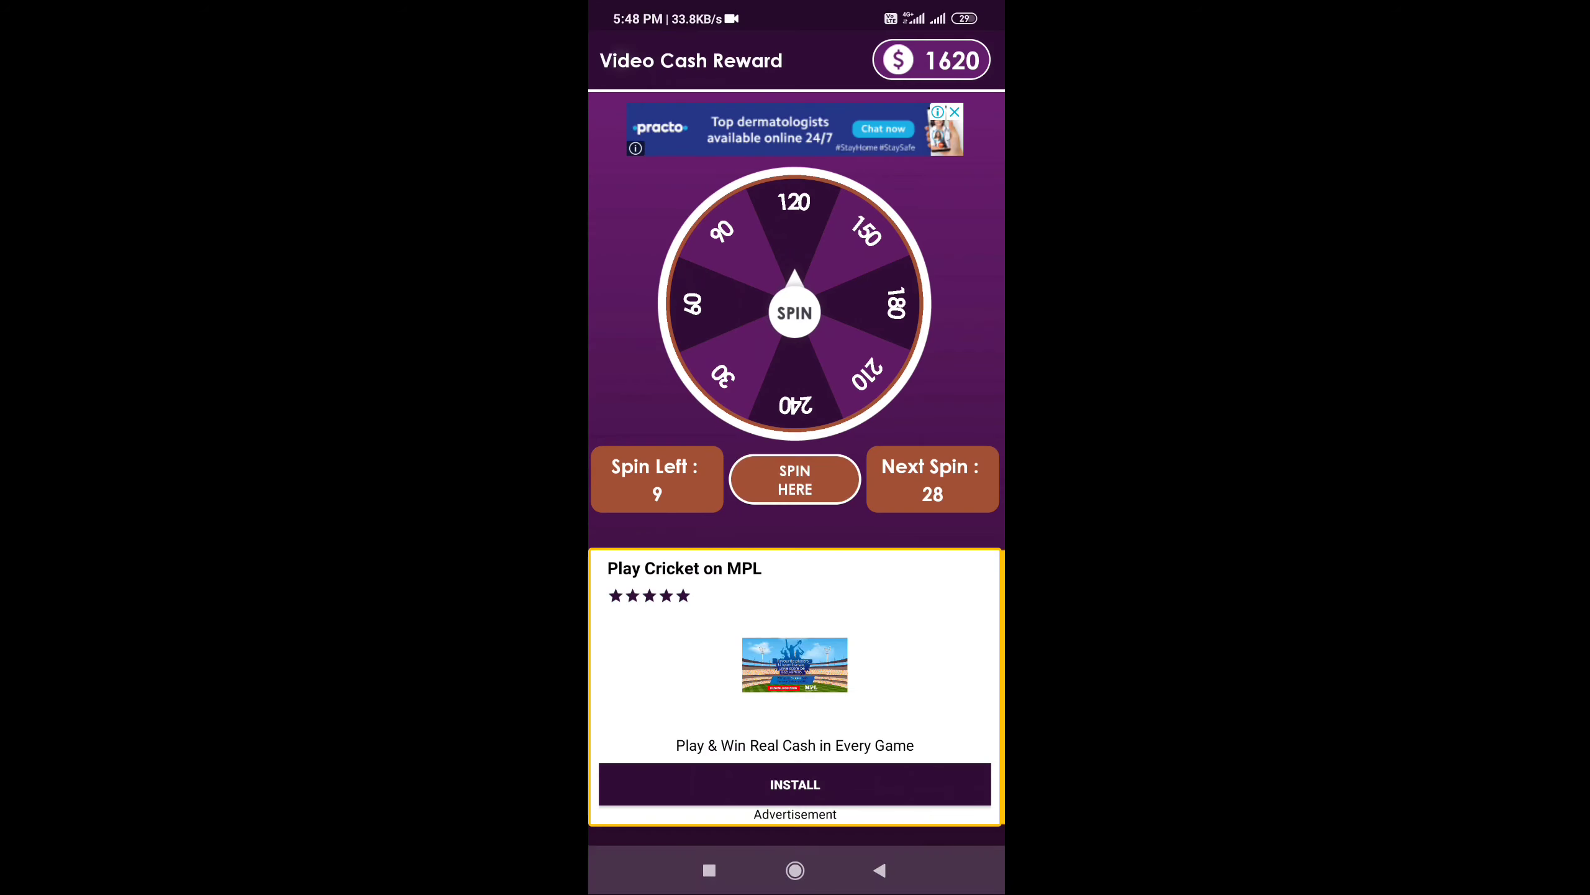
pyautogui.click(794, 479)
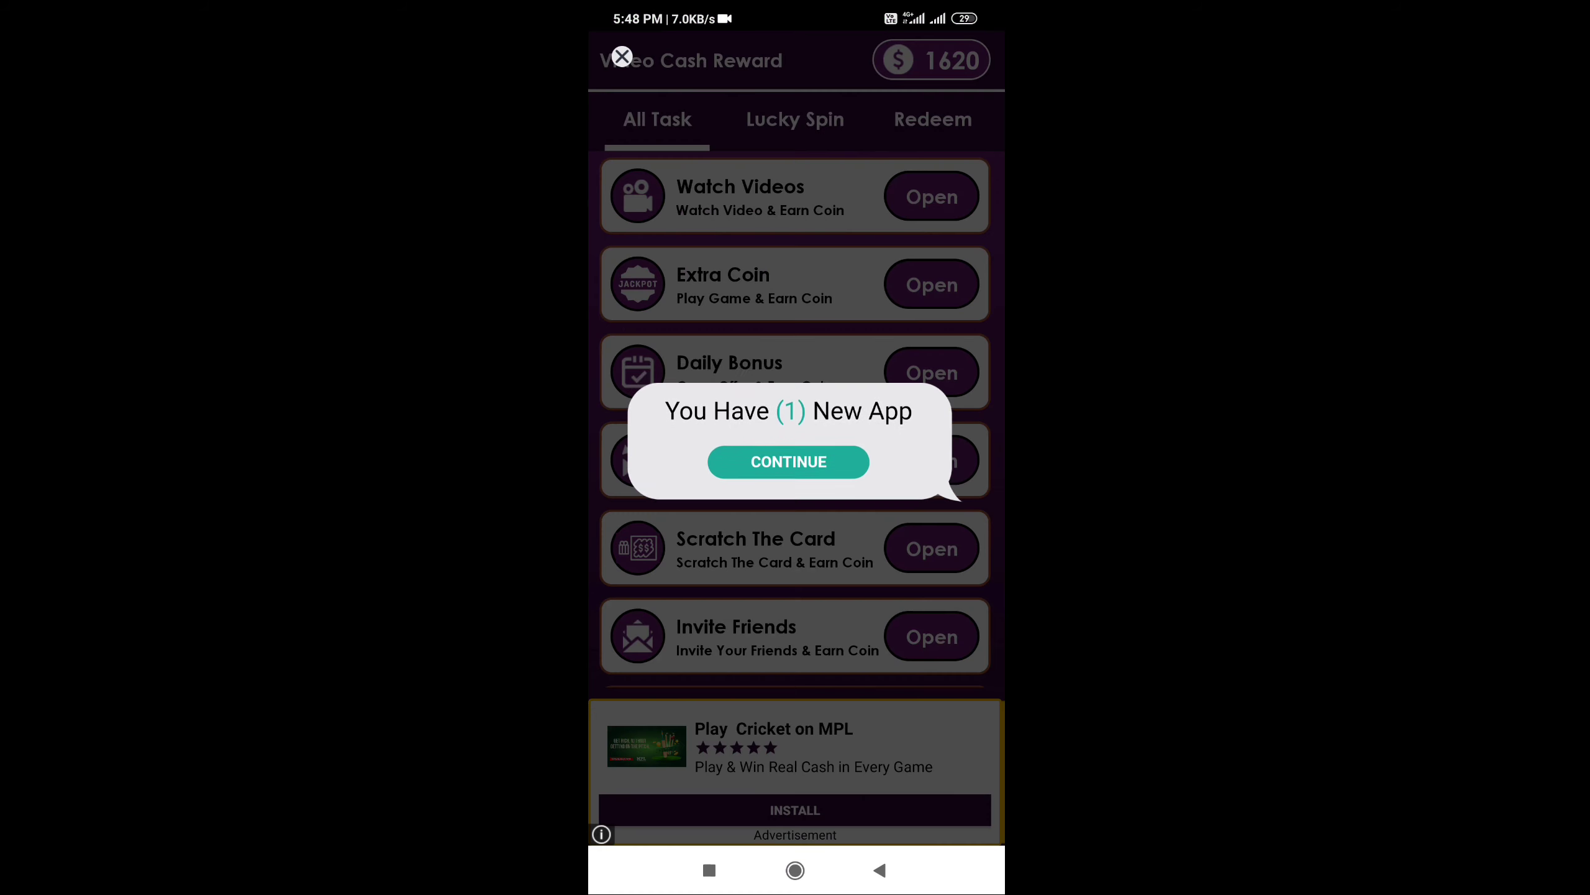
# Step: Close the rewarded ad and collect 100 points, bringing the balance to 1720
pyautogui.click(788, 461)
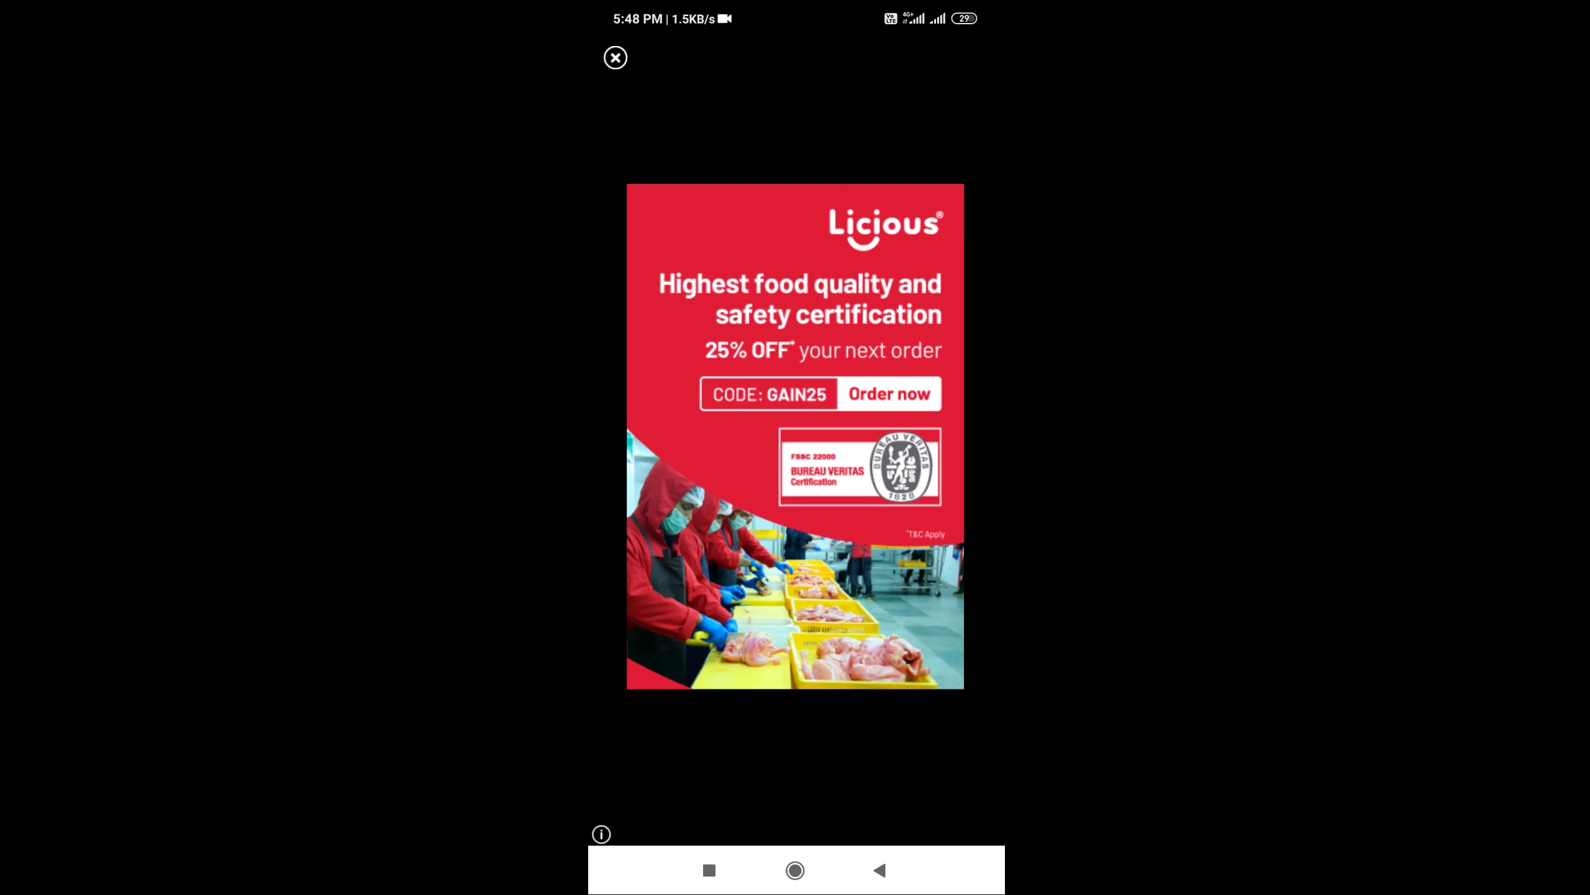
pyautogui.click(615, 57)
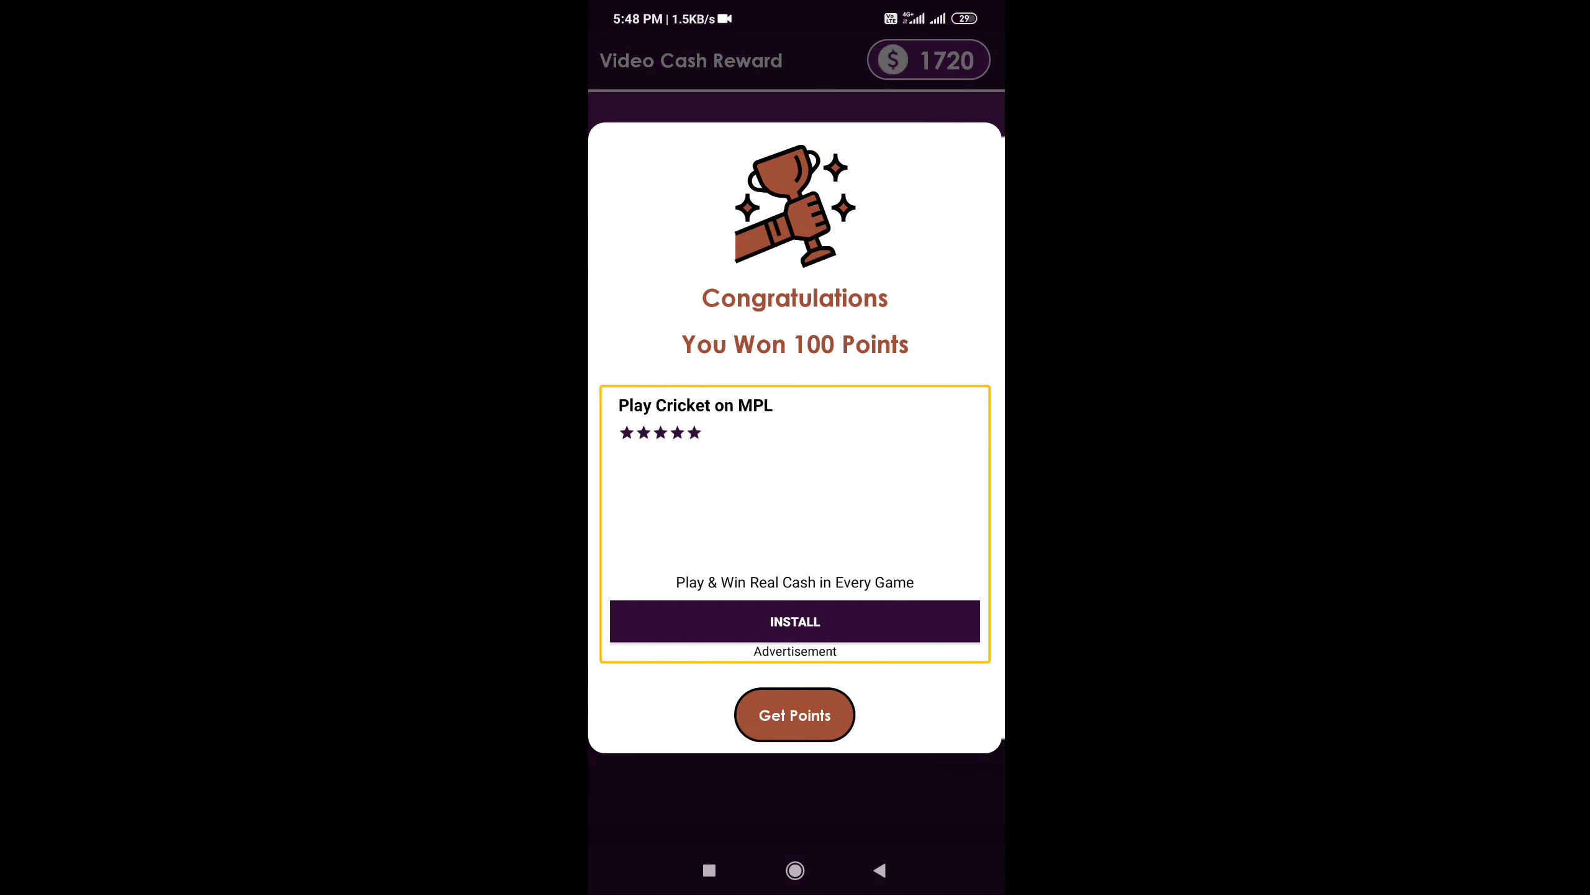
pyautogui.click(794, 714)
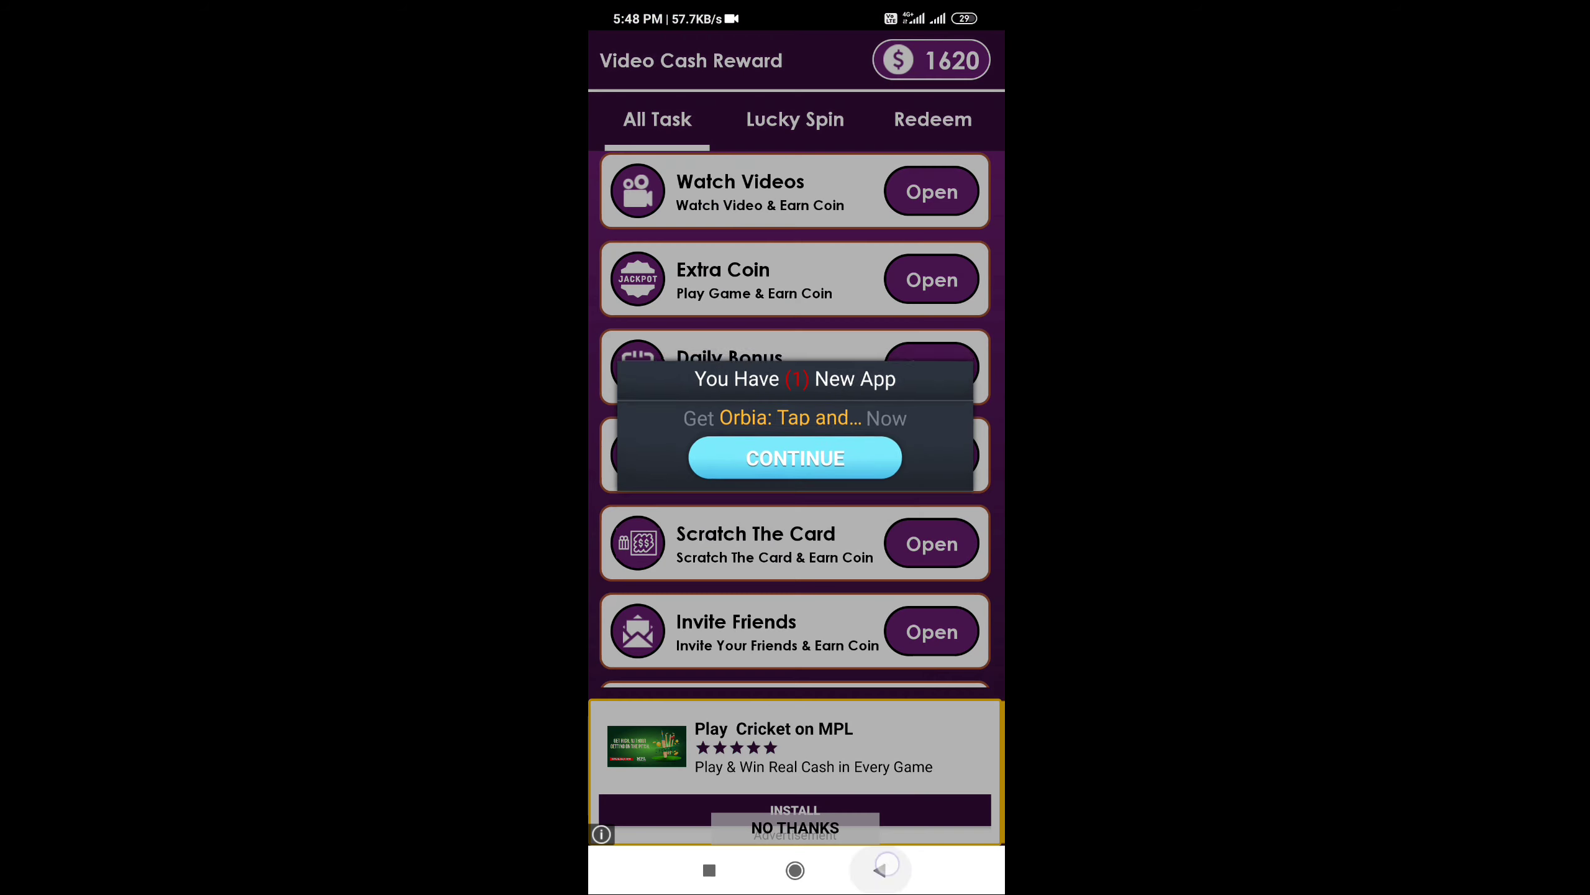
pyautogui.click(794, 457)
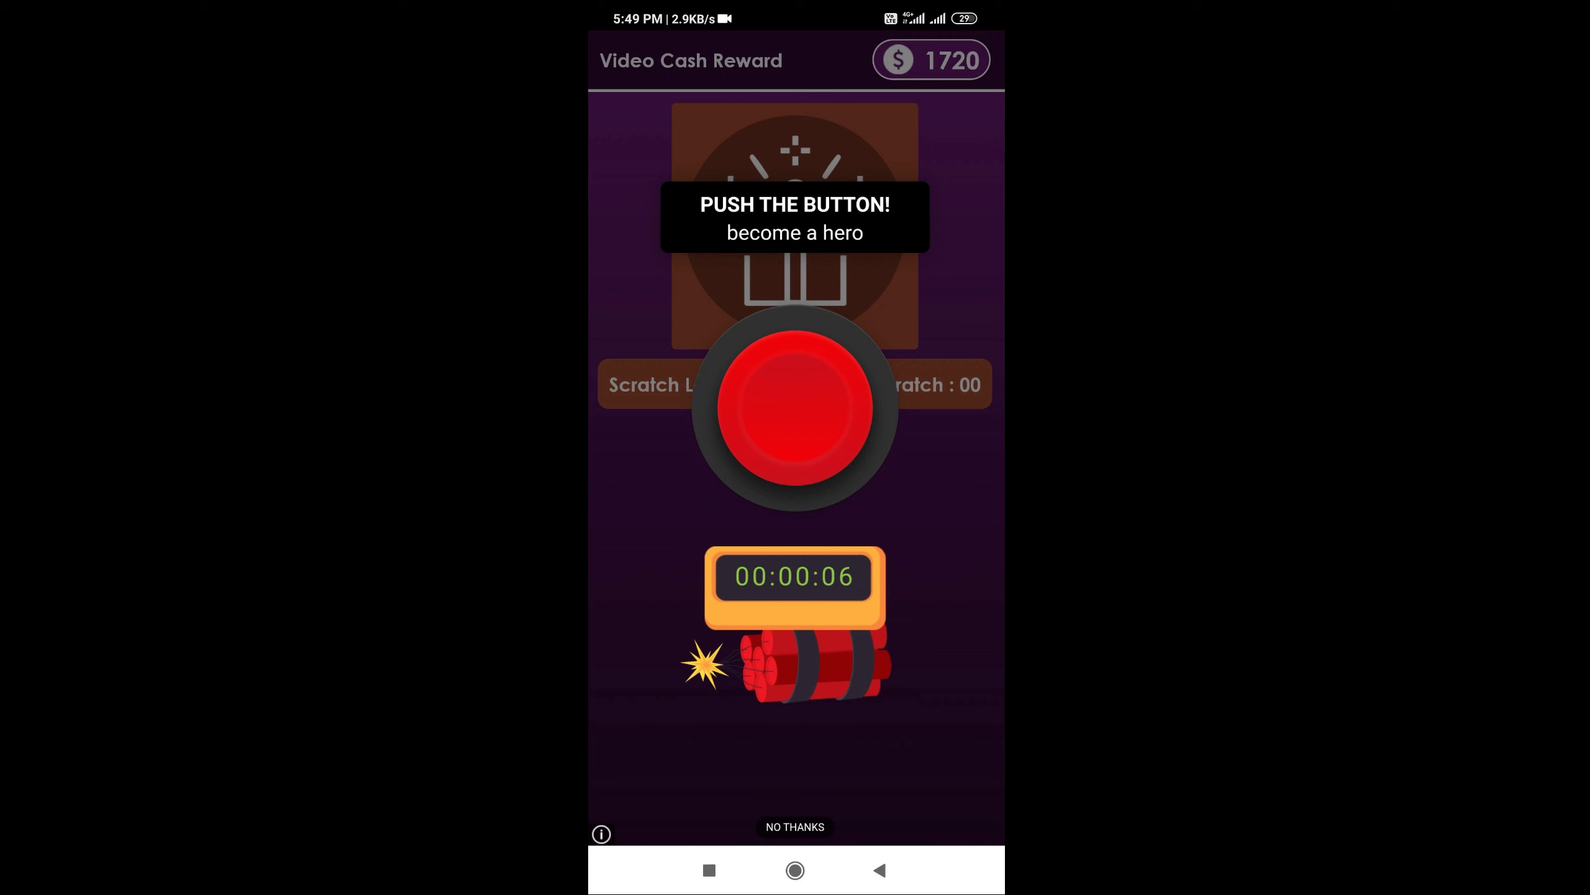
# Step: Scratch the card to win 183 points, raising the balance to 1903
pyautogui.click(794, 410)
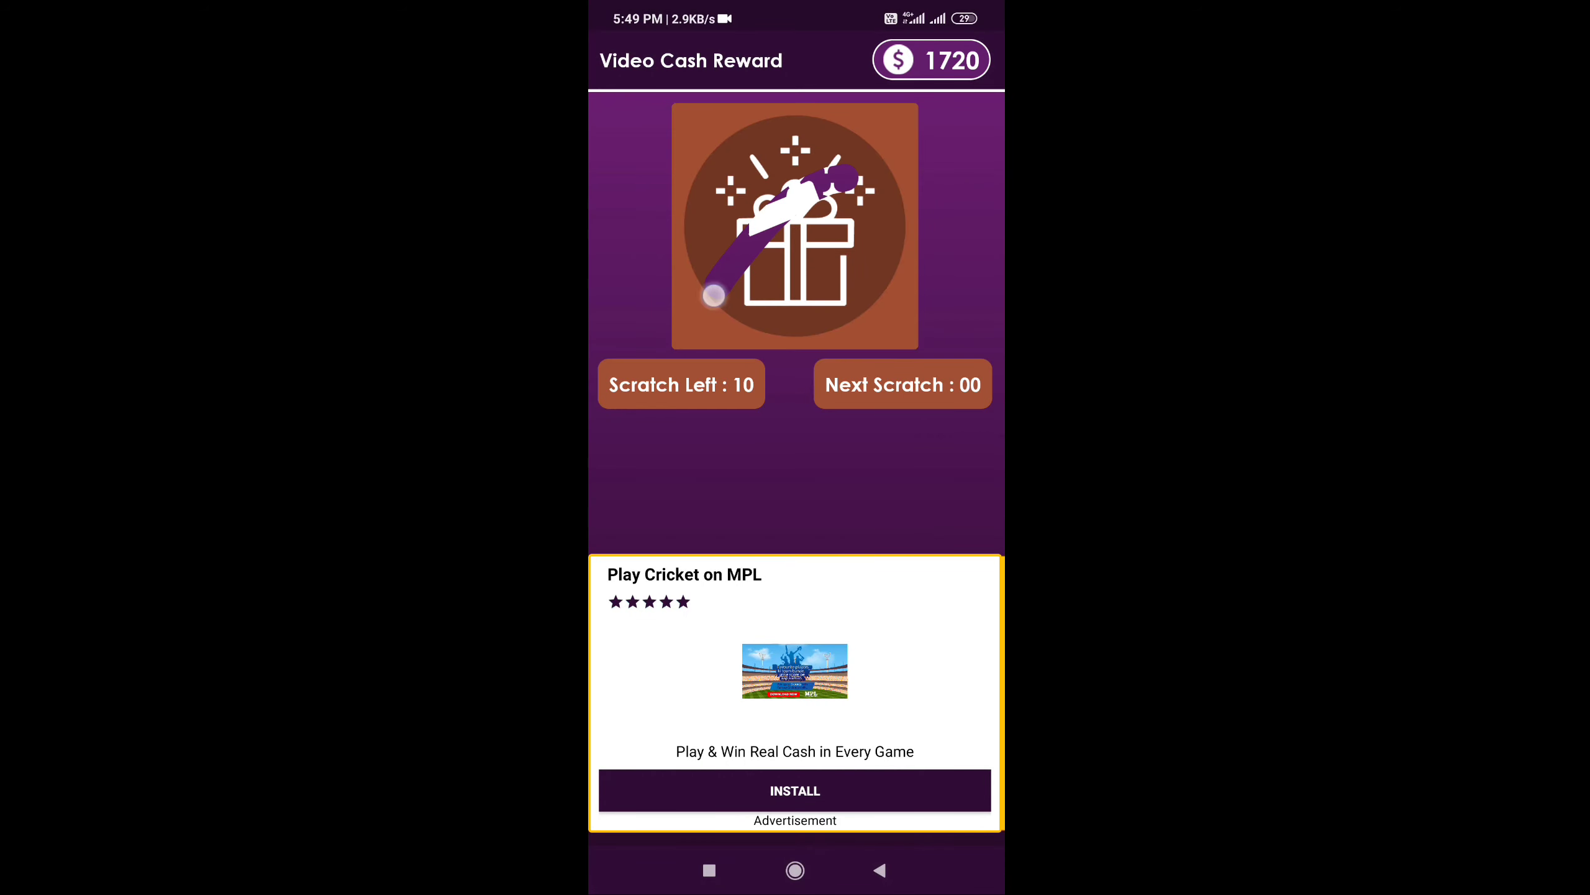
pyautogui.moveTo(710, 302); pyautogui.dragTo(860, 144)
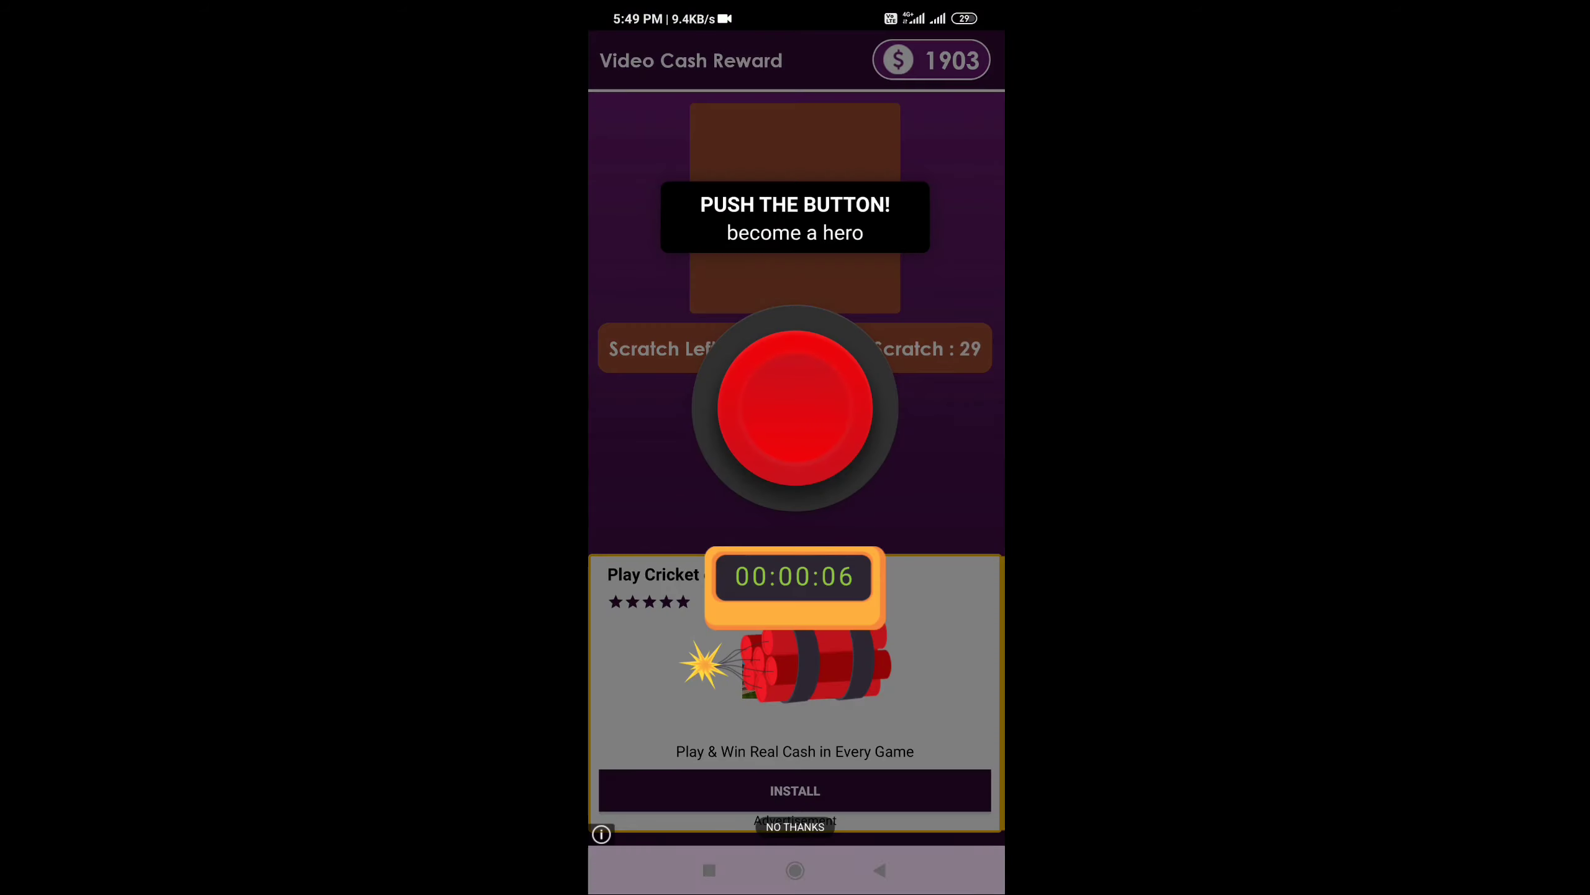
pyautogui.click(794, 411)
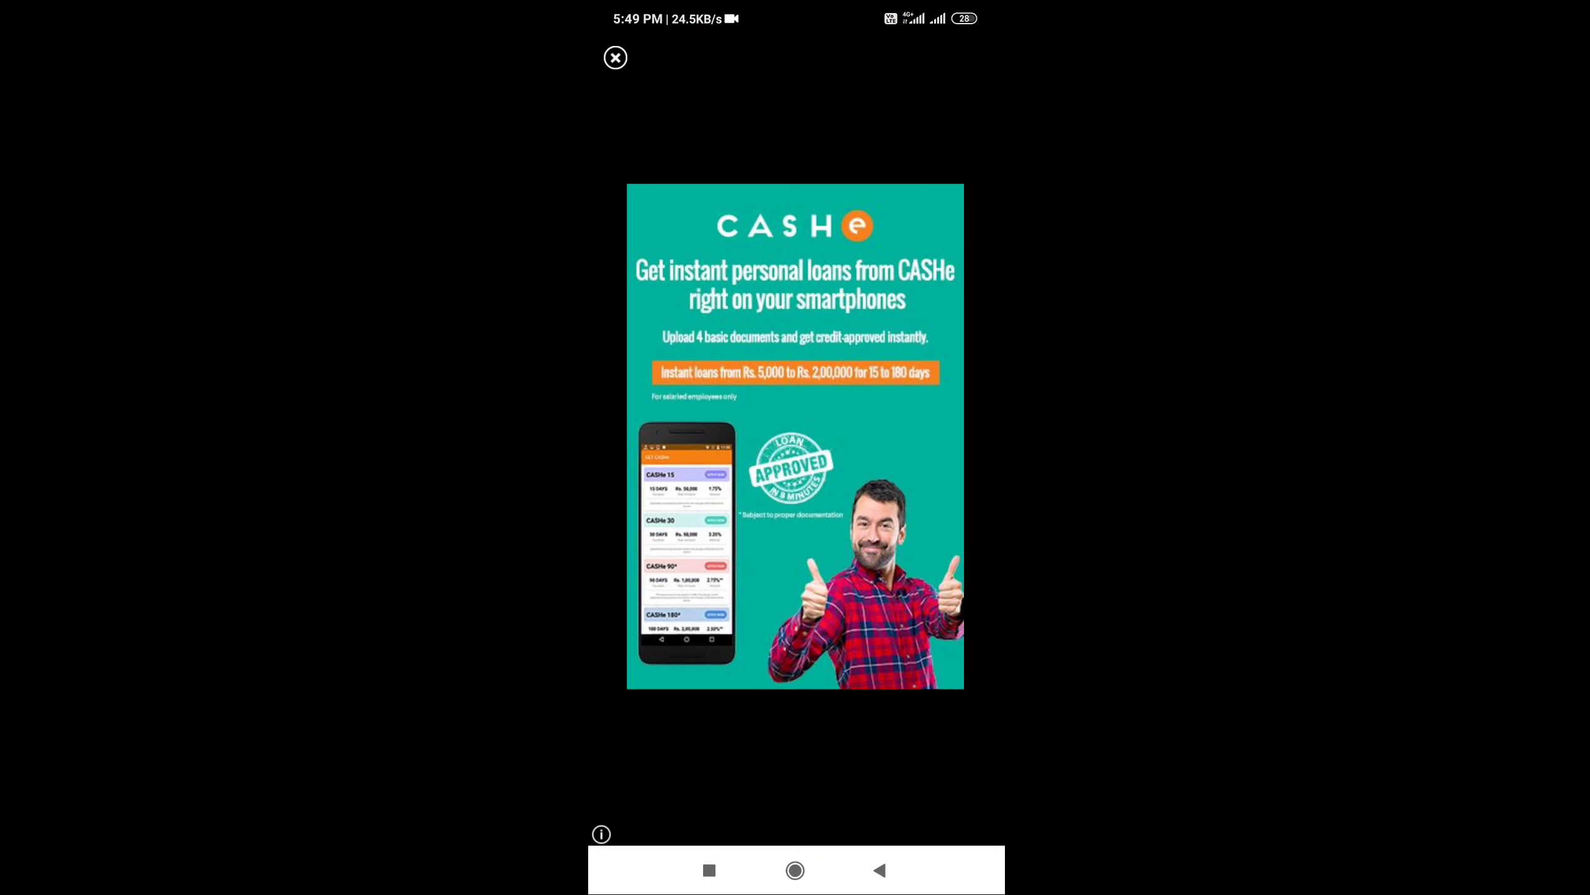
# Step: Close the loan ad and open Flip The Card from the task list
pyautogui.click(614, 58)
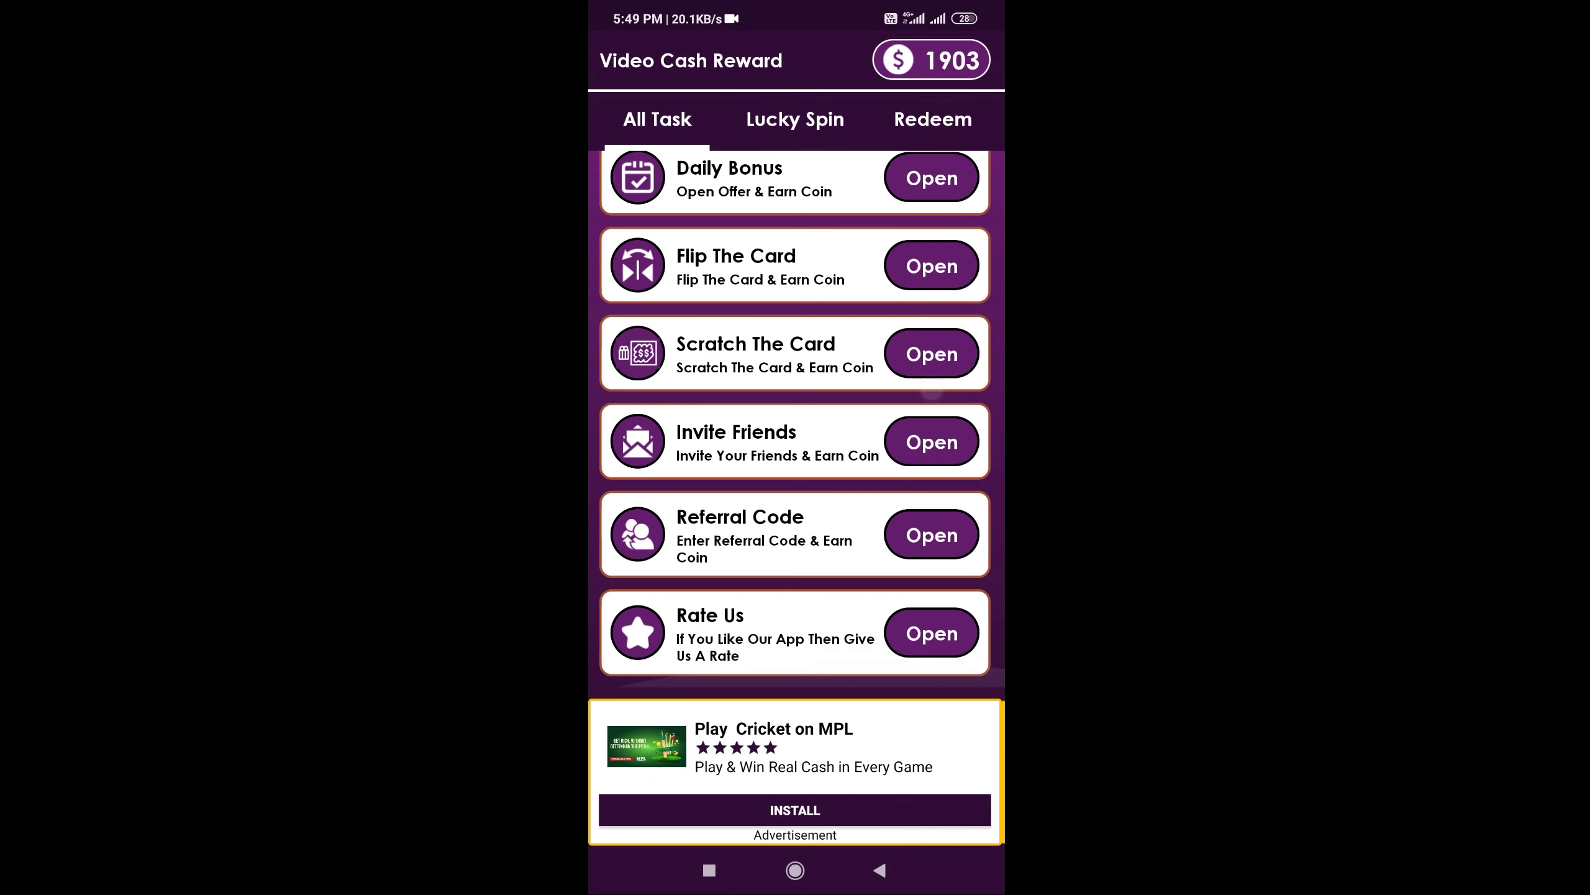
pyautogui.scroll(-3)
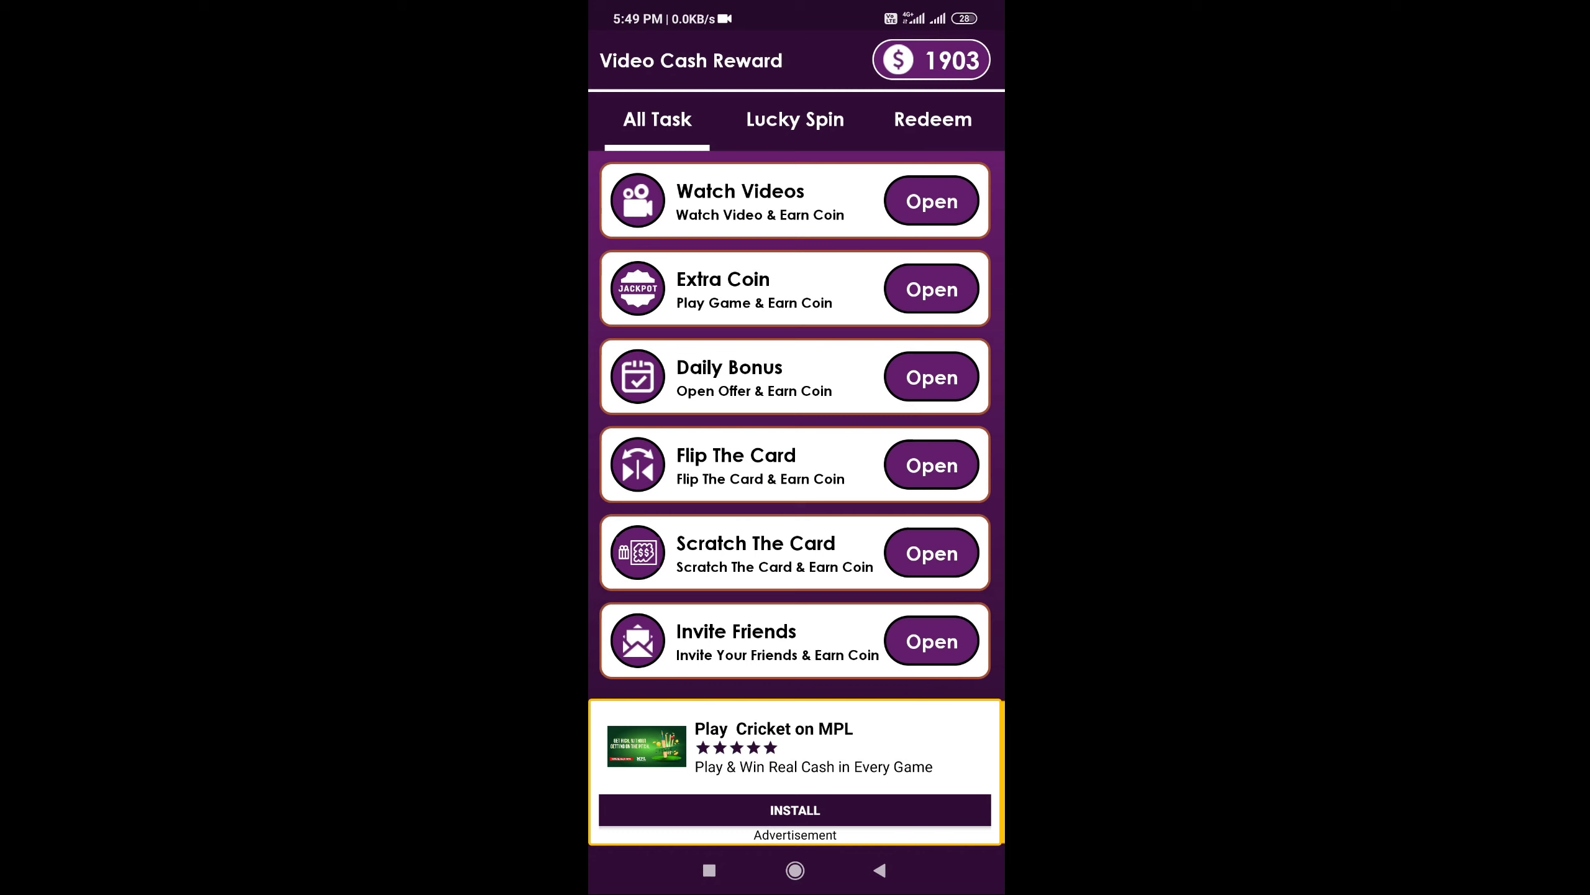
pyautogui.click(929, 465)
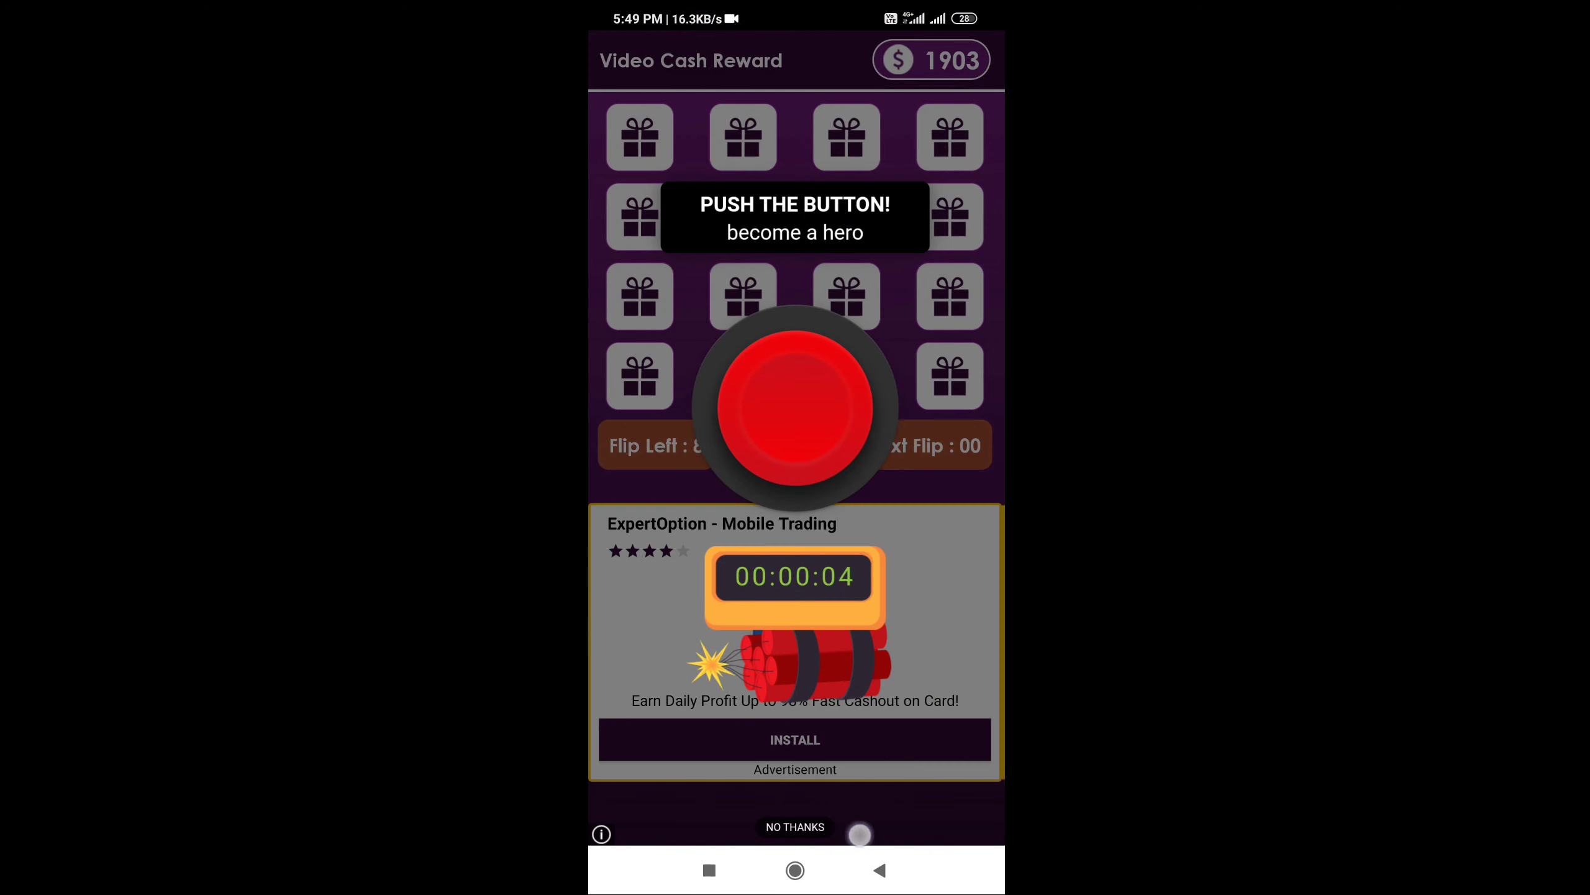
# Step: Flip two gift cards, collecting 224 and 182 points
pyautogui.click(794, 406)
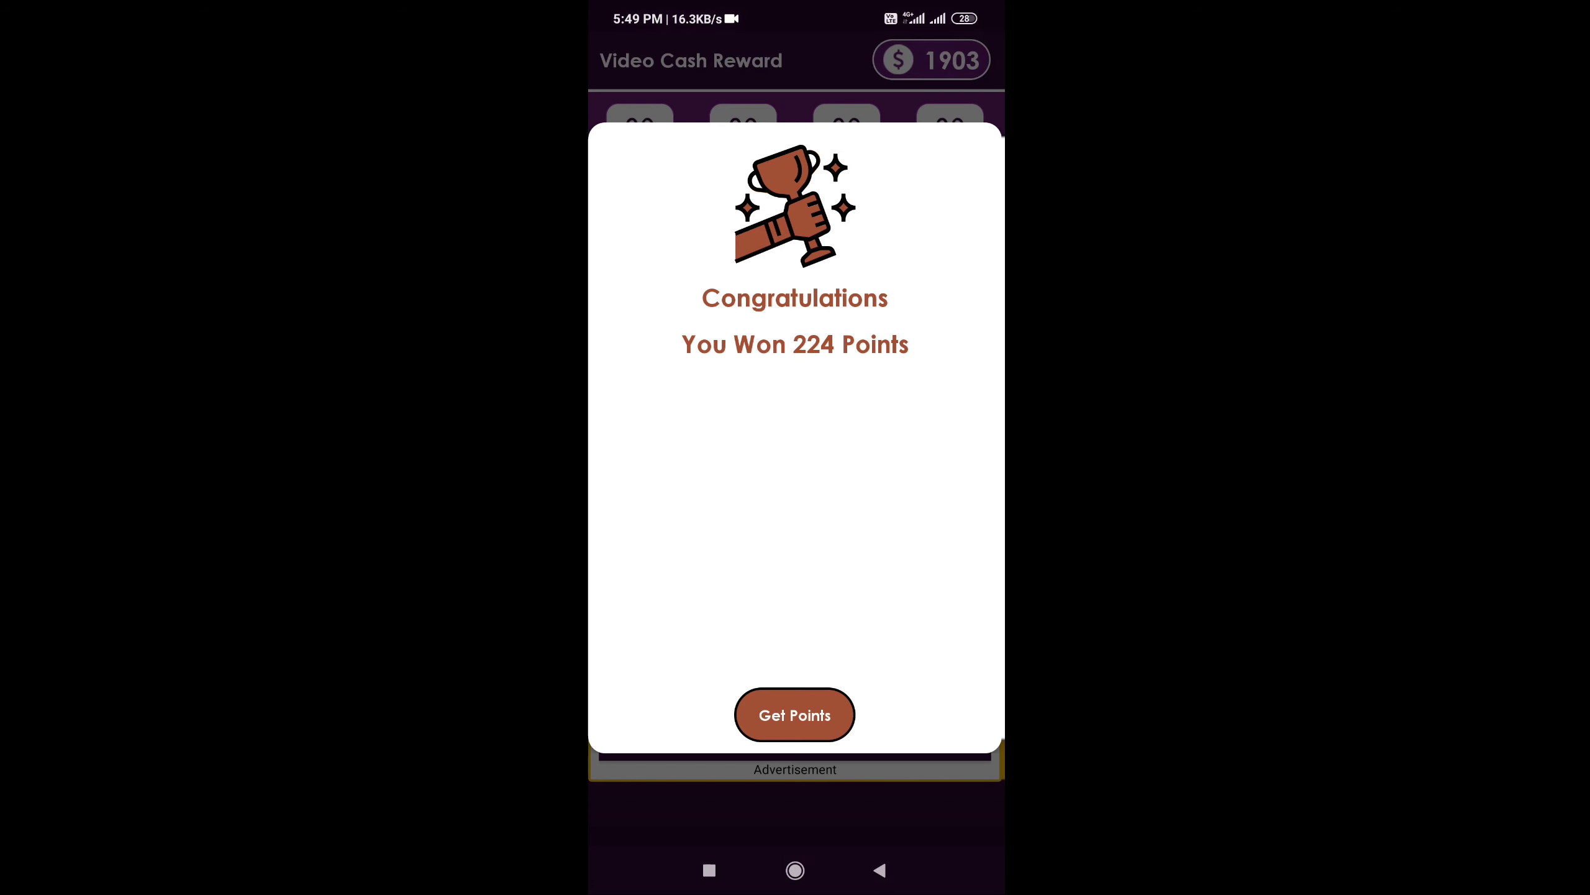
pyautogui.click(794, 714)
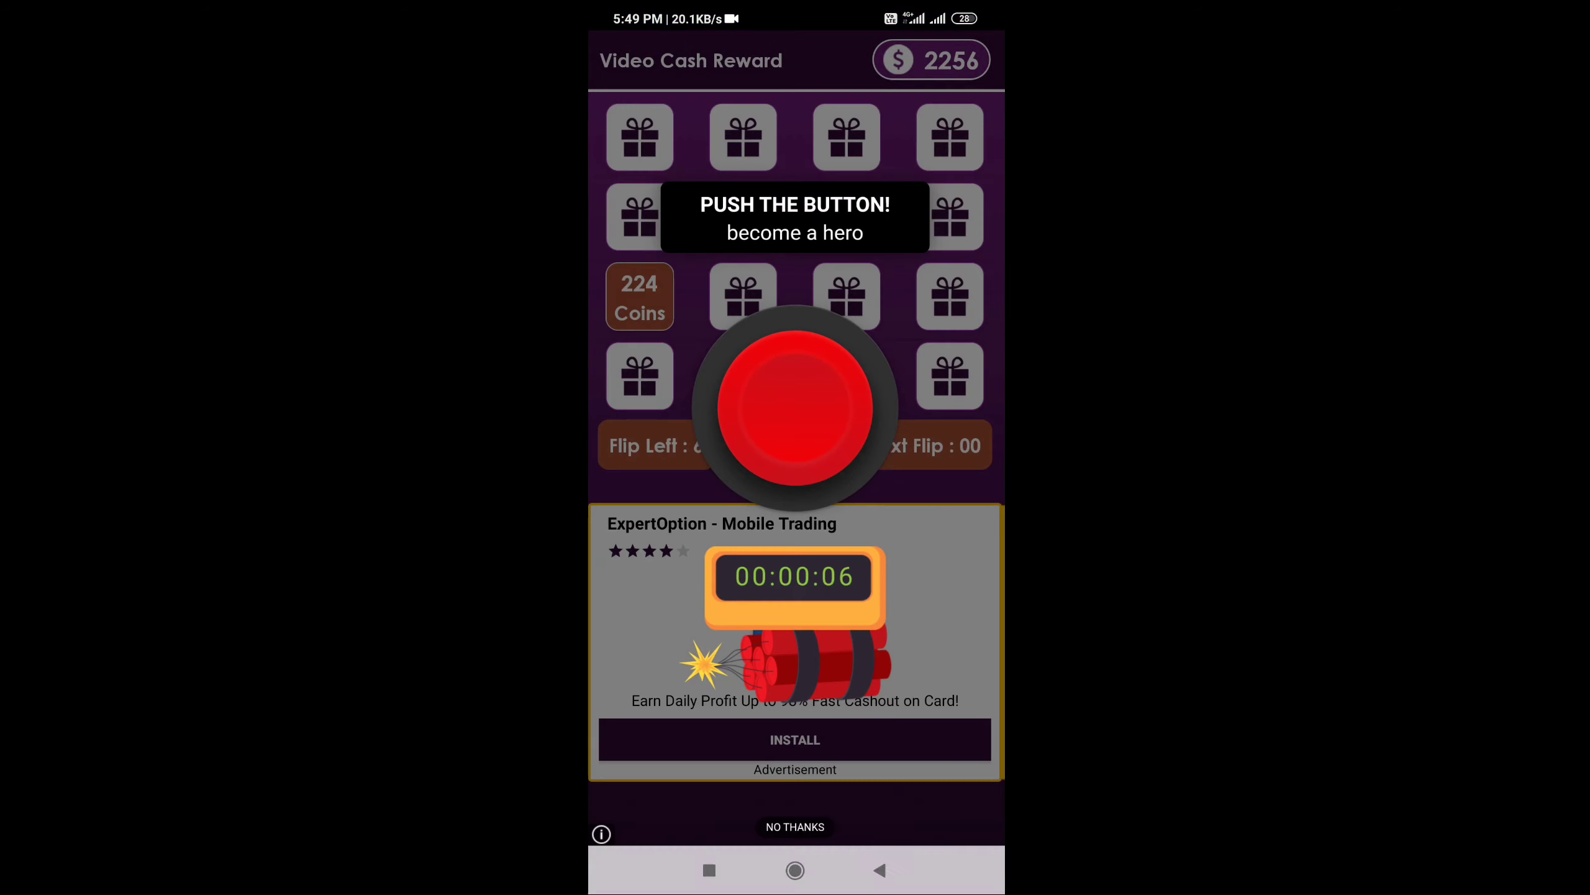
pyautogui.click(794, 405)
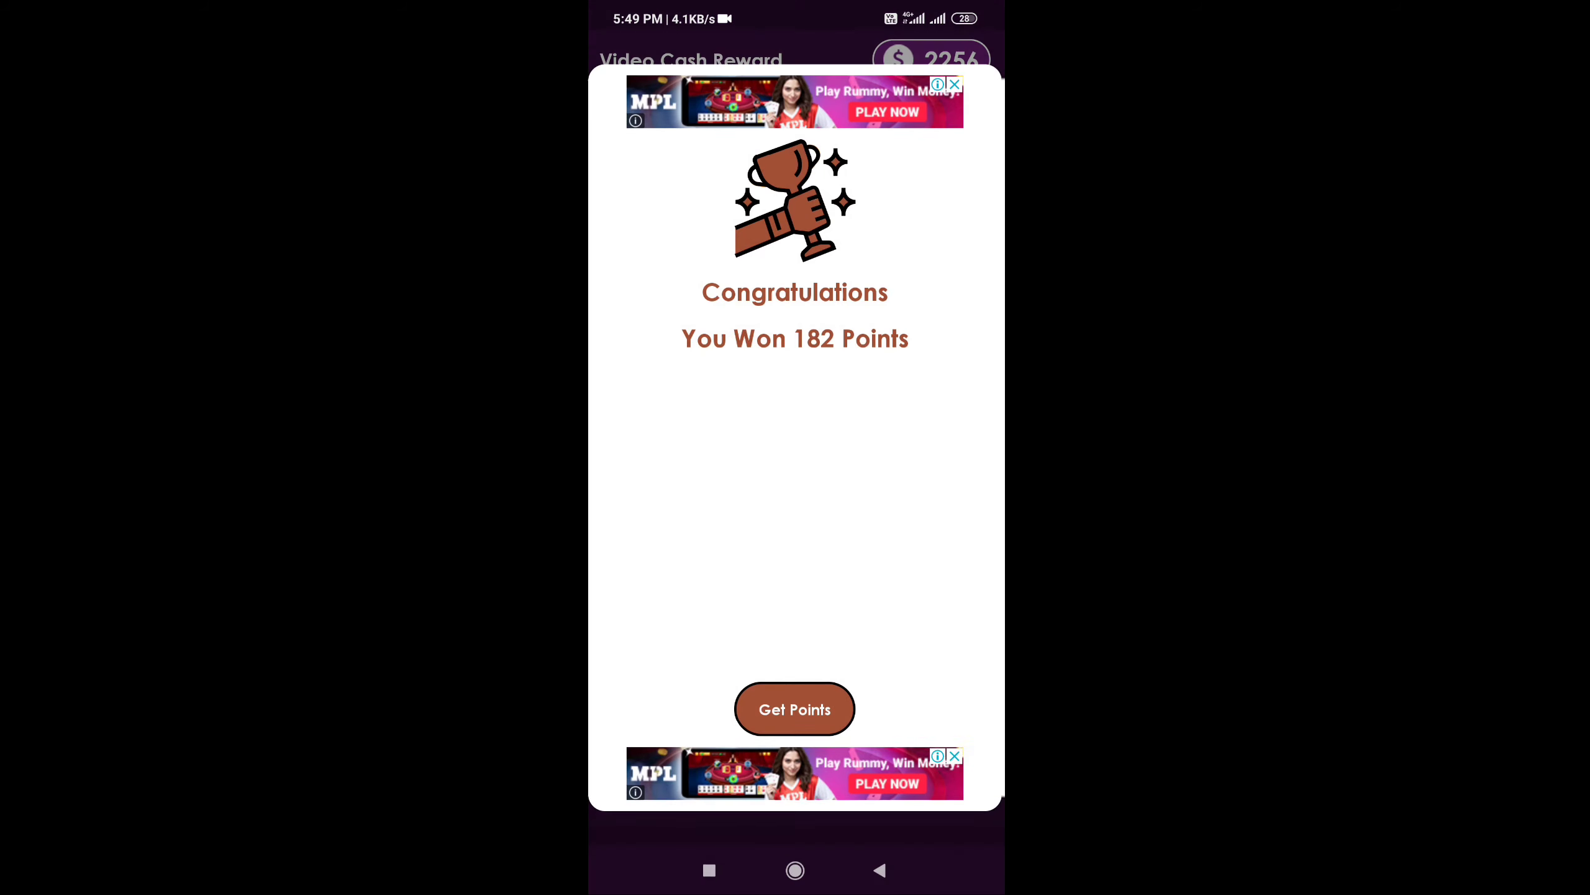
pyautogui.click(794, 709)
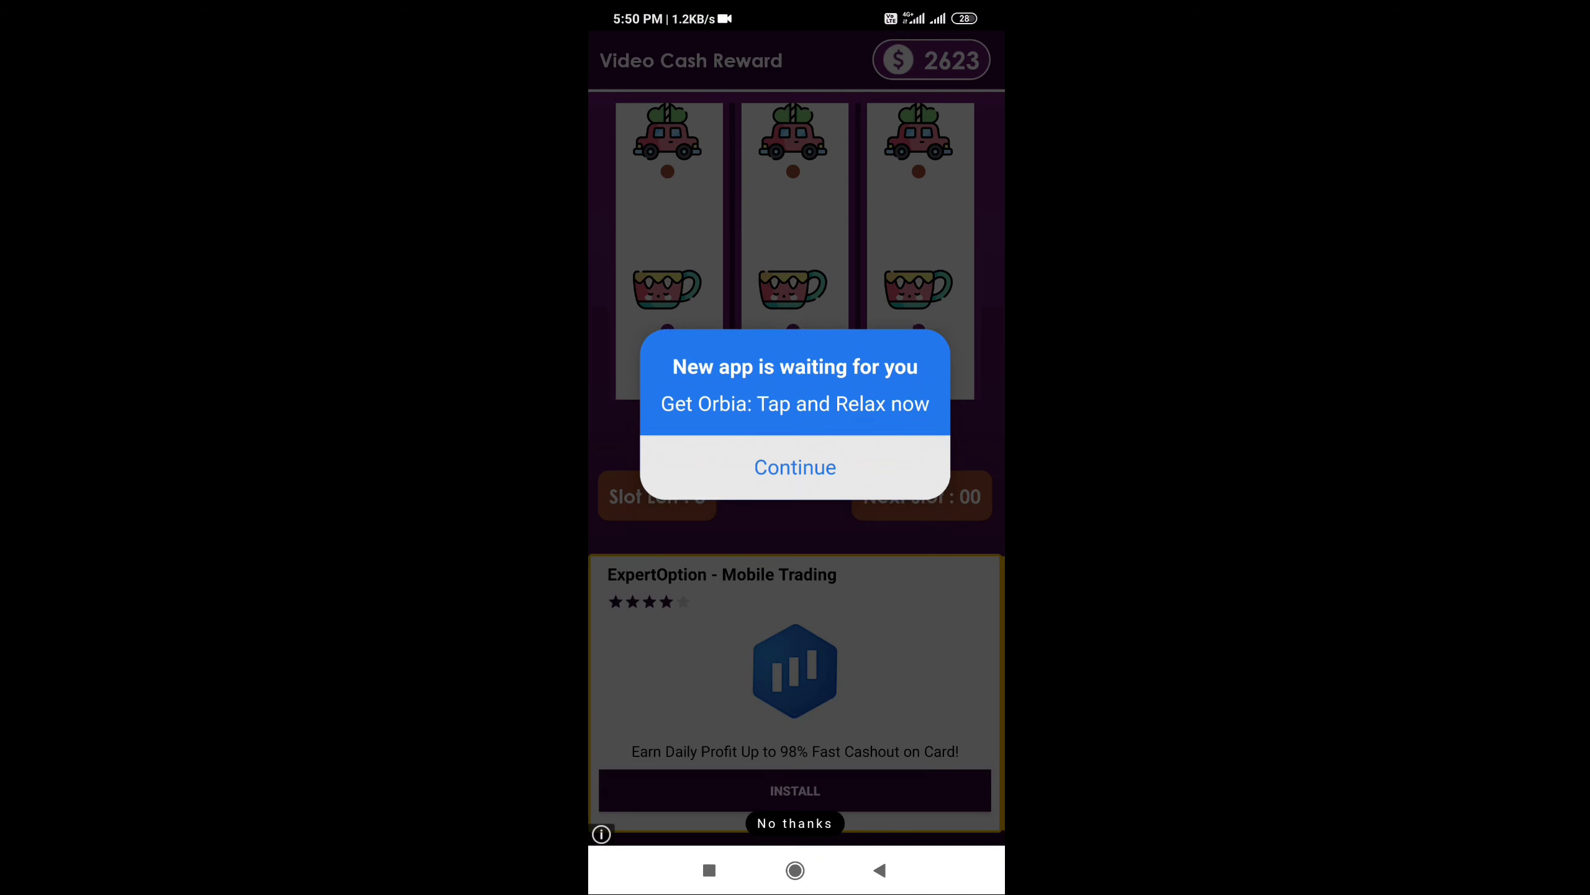
# Step: Dismiss the new-app suggestion and close the web page to reach the slots
pyautogui.click(794, 467)
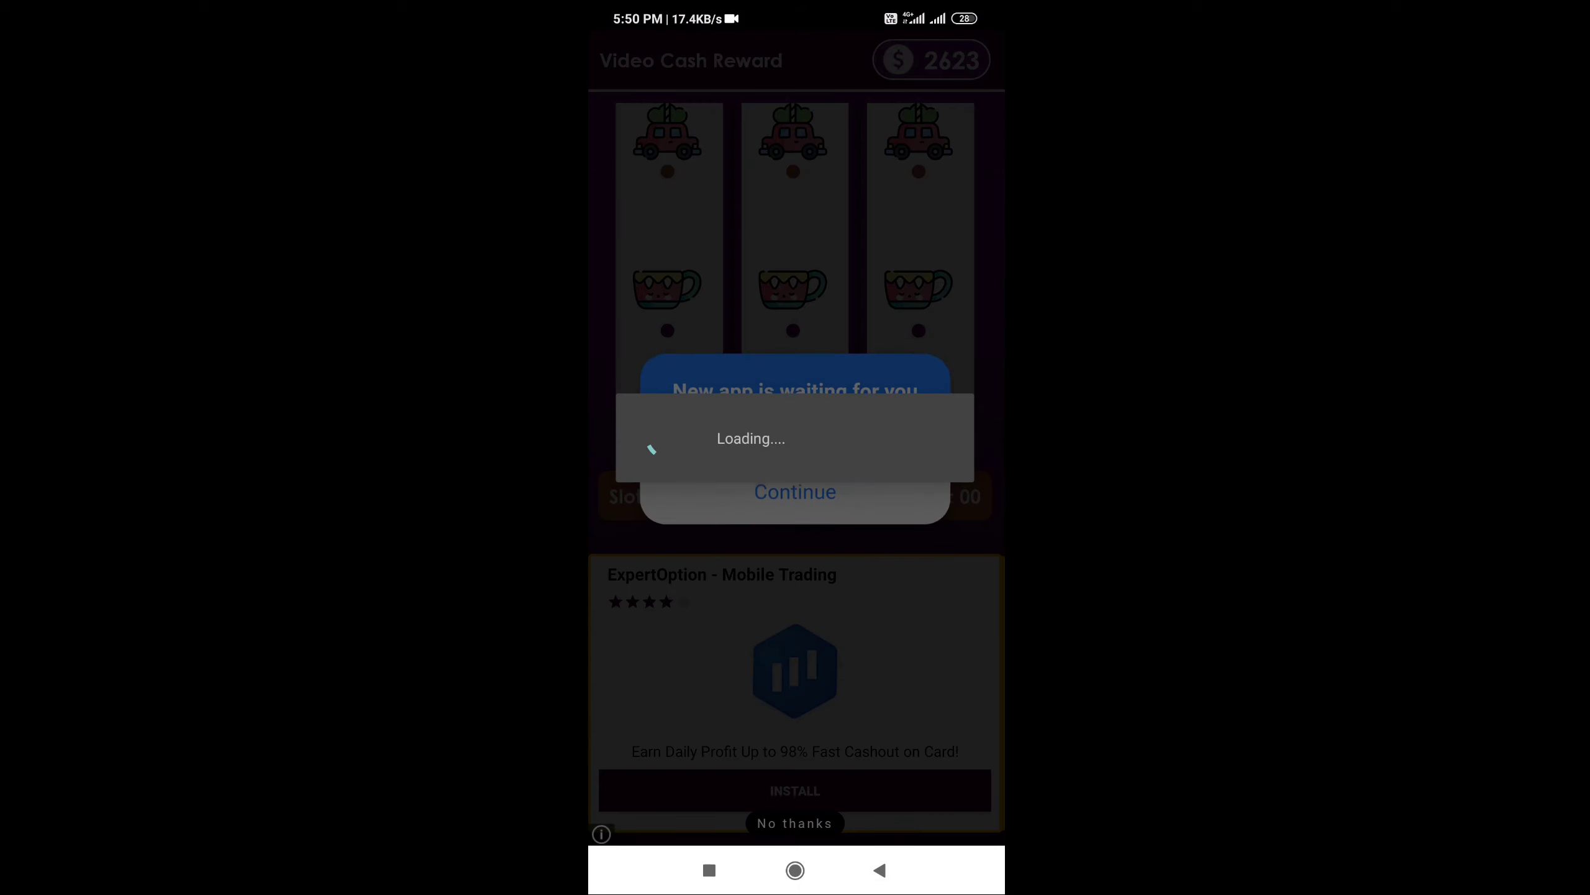
pyautogui.click(793, 491)
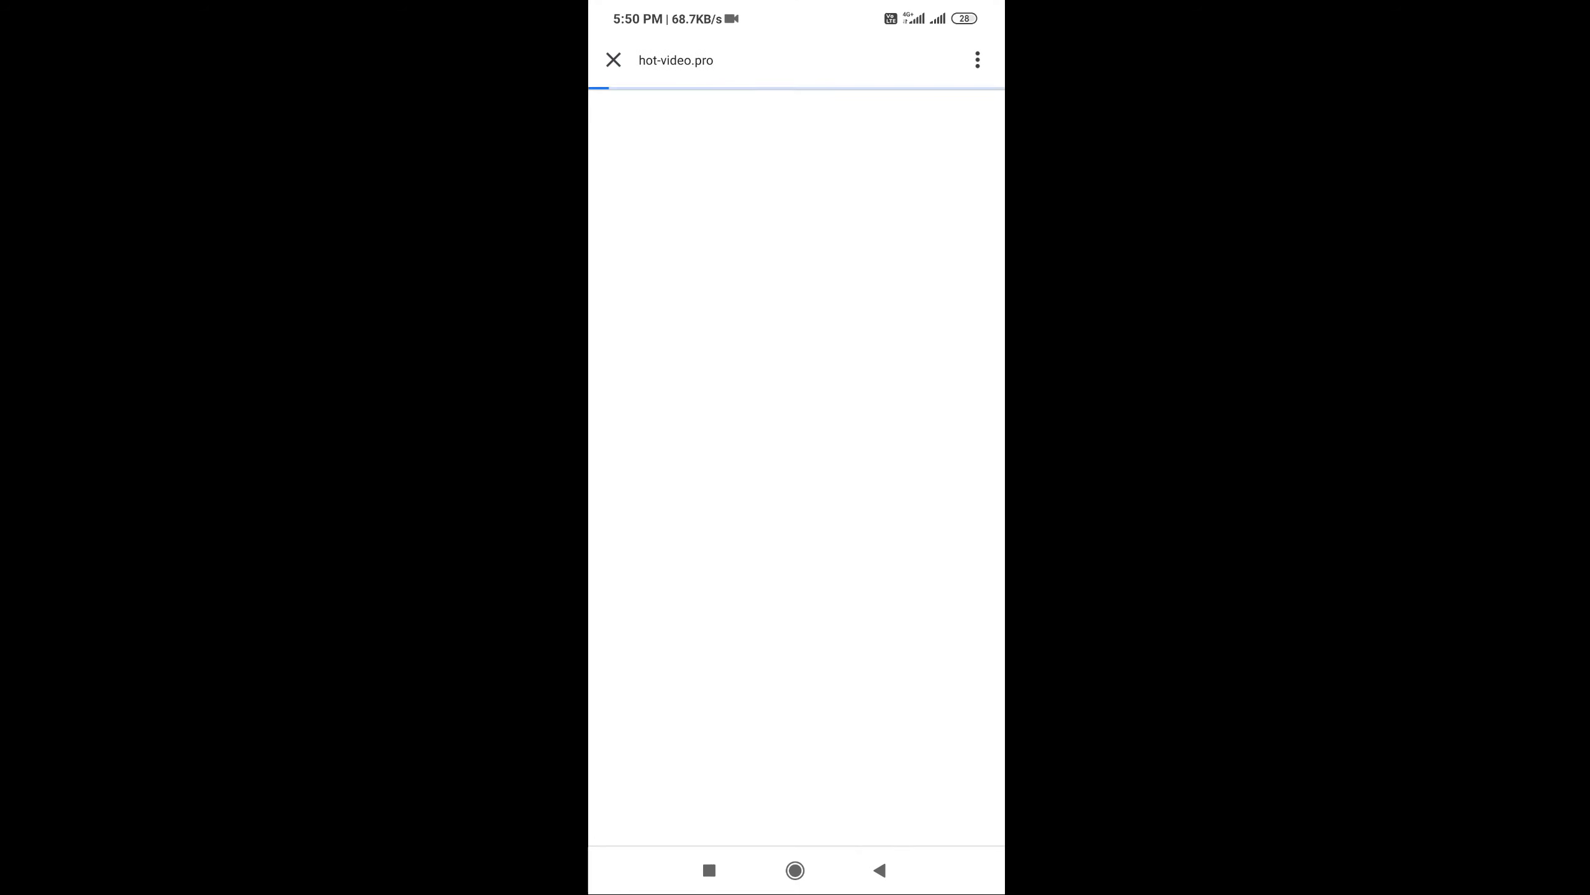
pyautogui.click(613, 60)
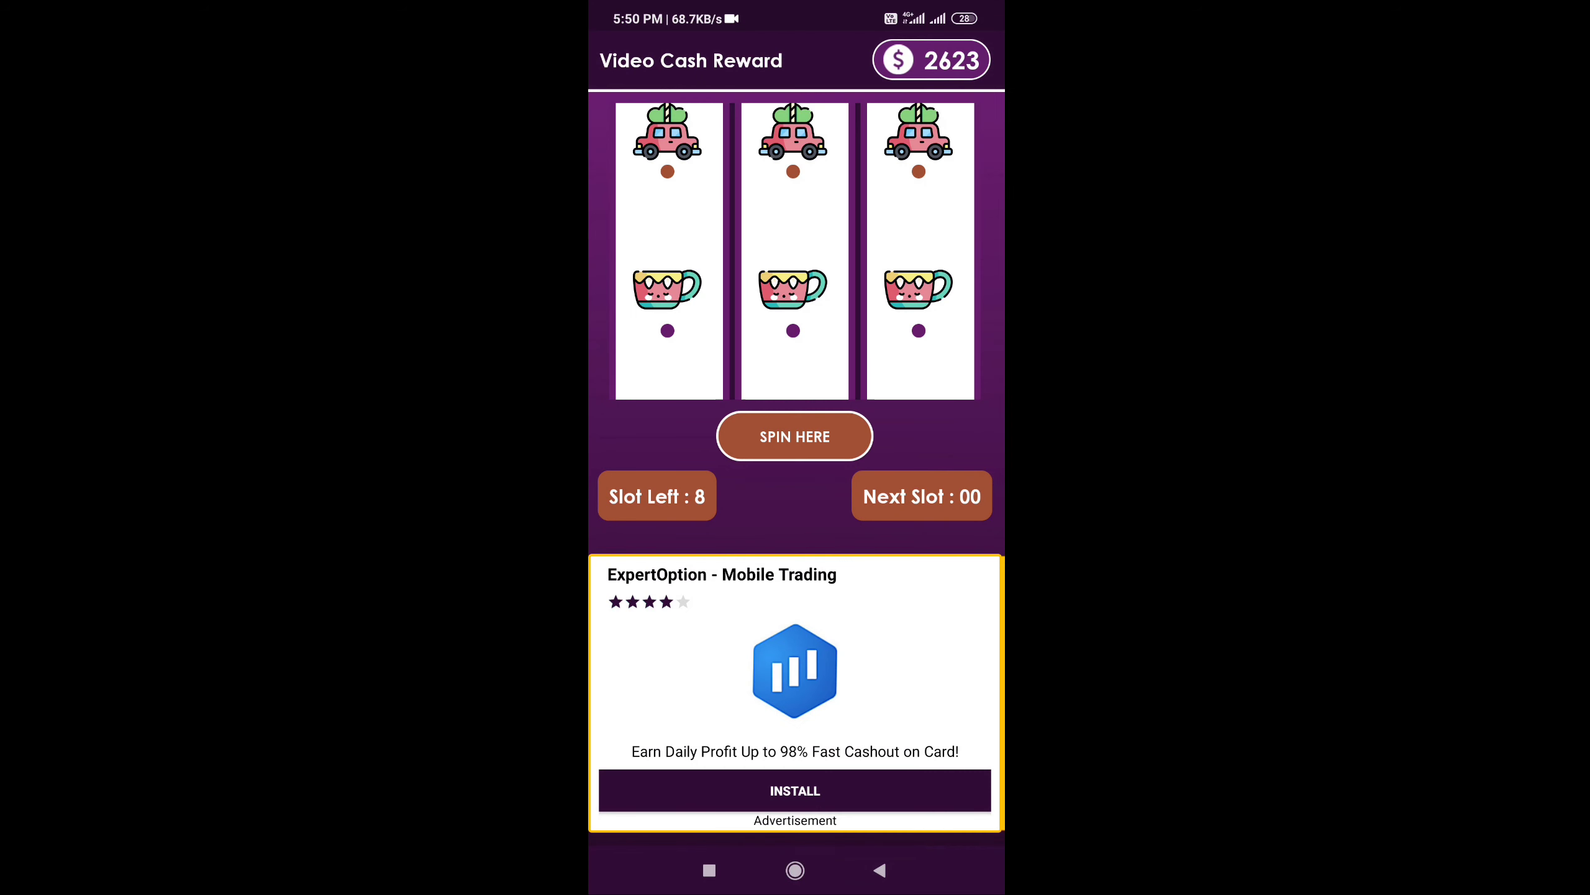
# Step: Spin the slot reels repeatedly, collecting 100 points per win to reach 2923
pyautogui.click(794, 434)
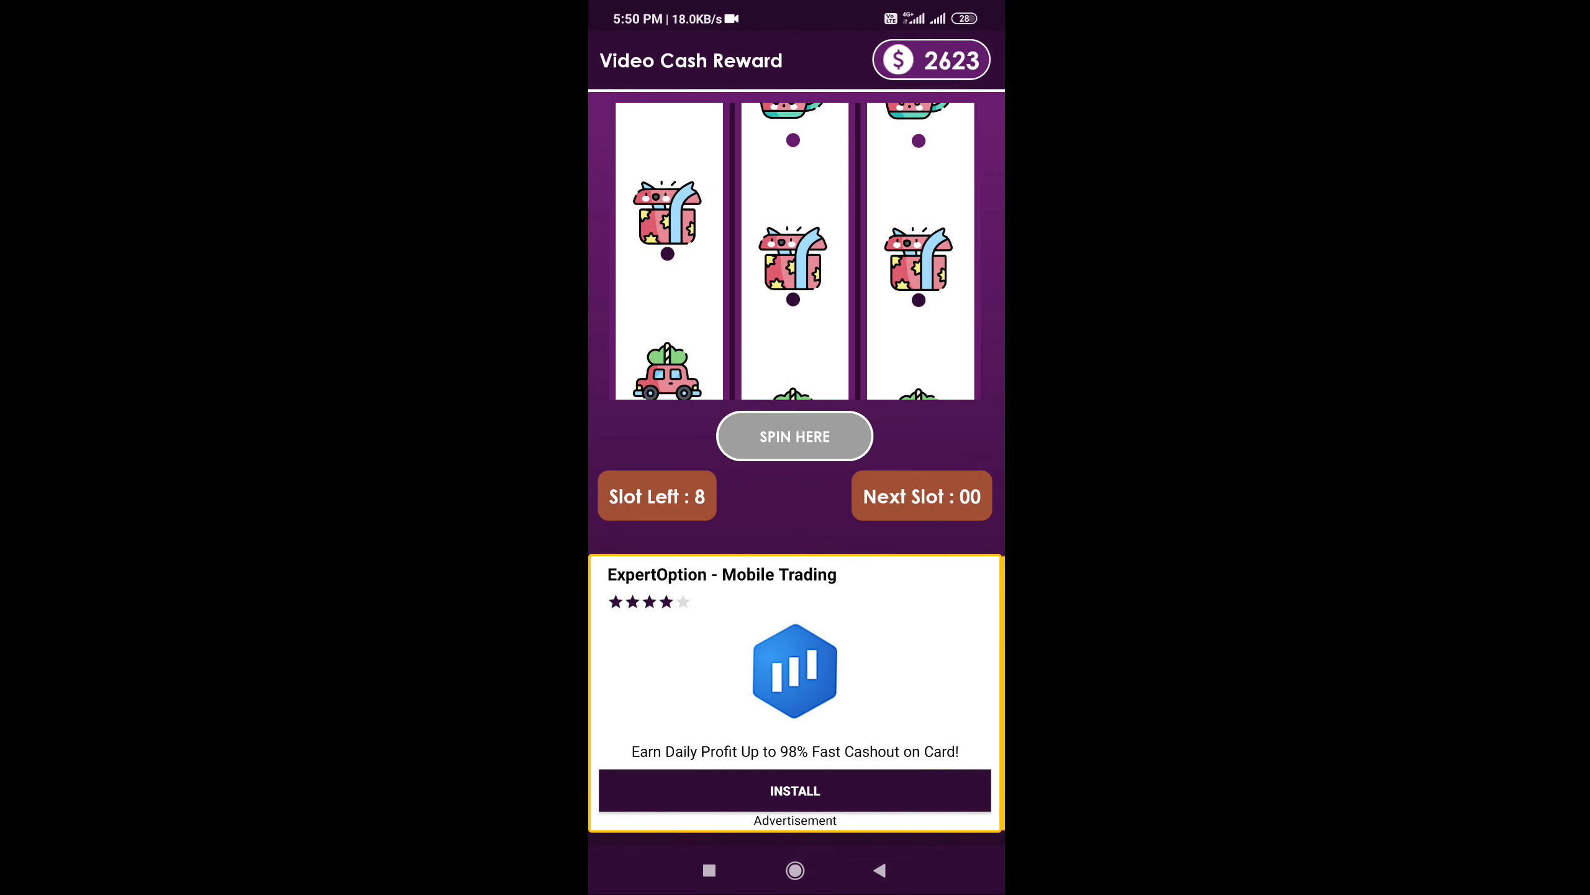
pyautogui.click(794, 436)
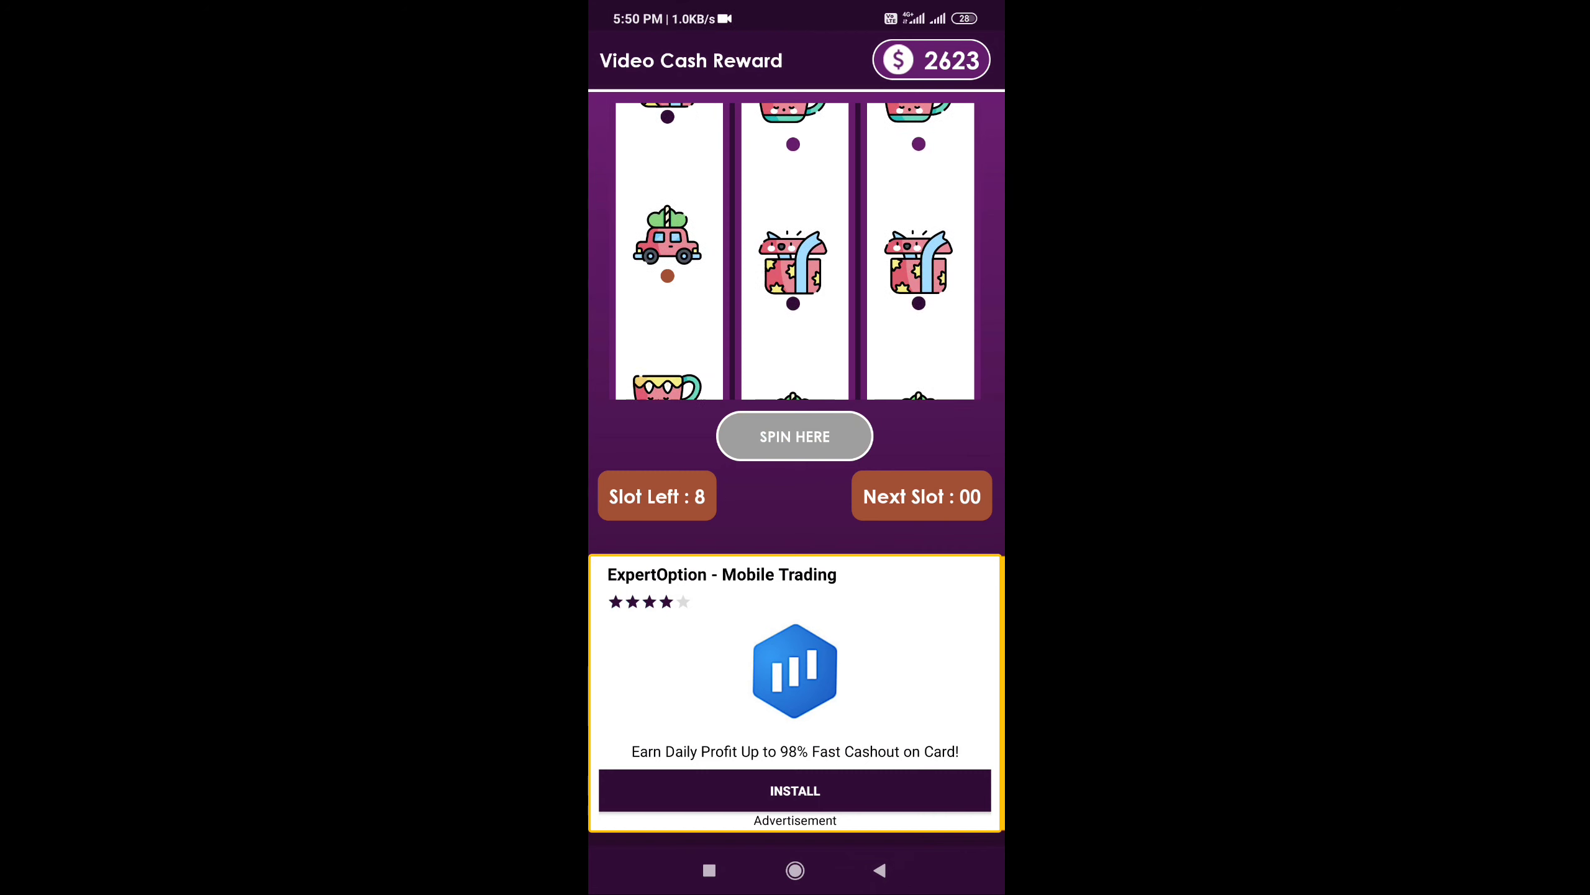
pyautogui.click(794, 436)
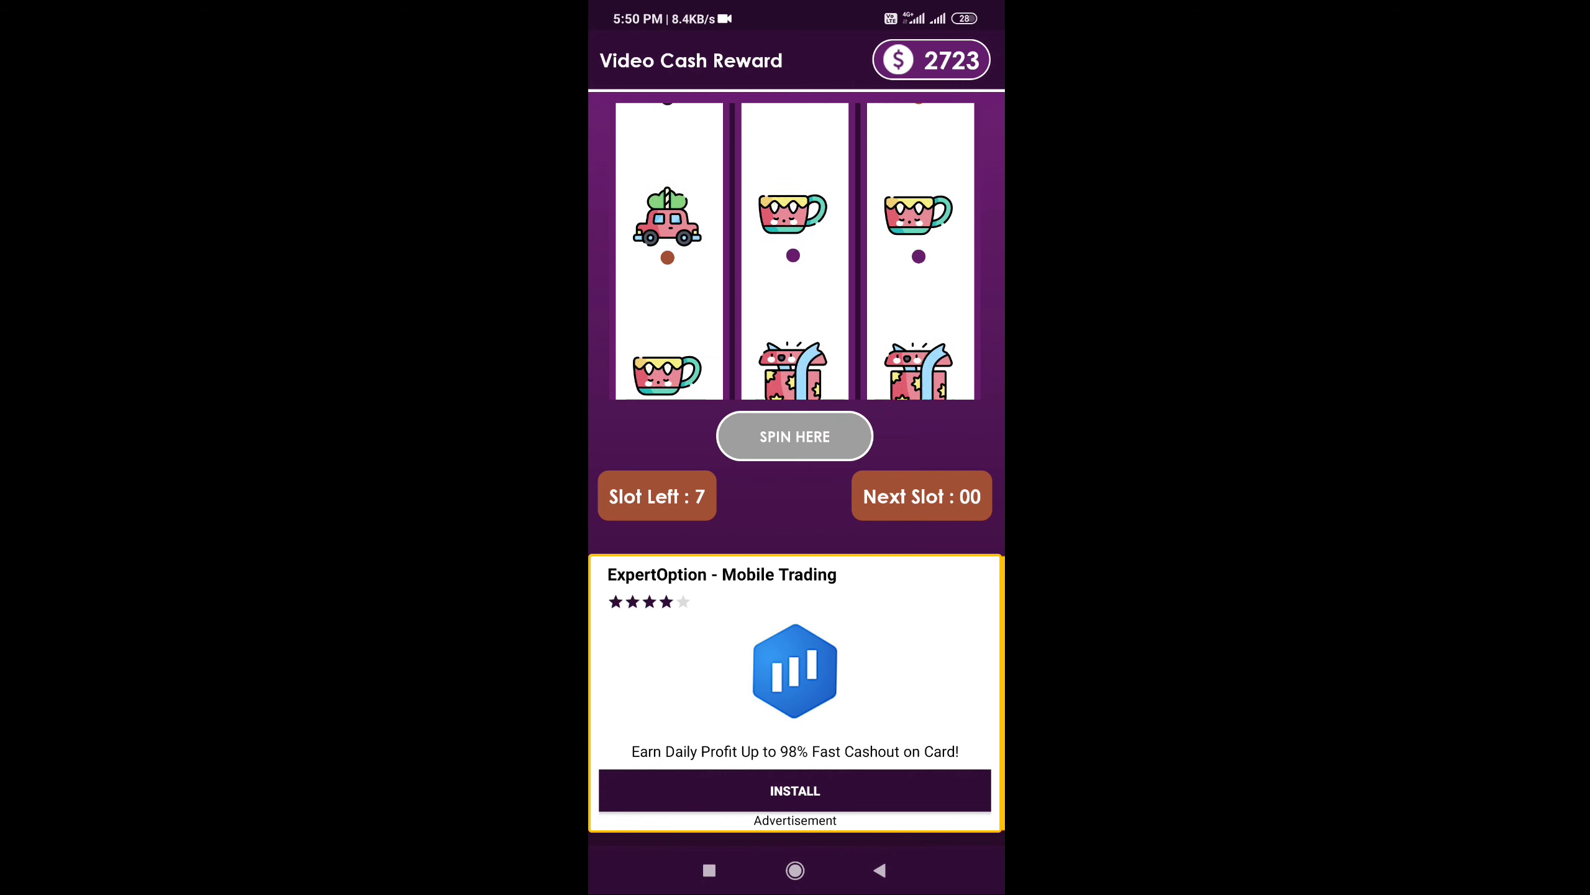
pyautogui.click(794, 435)
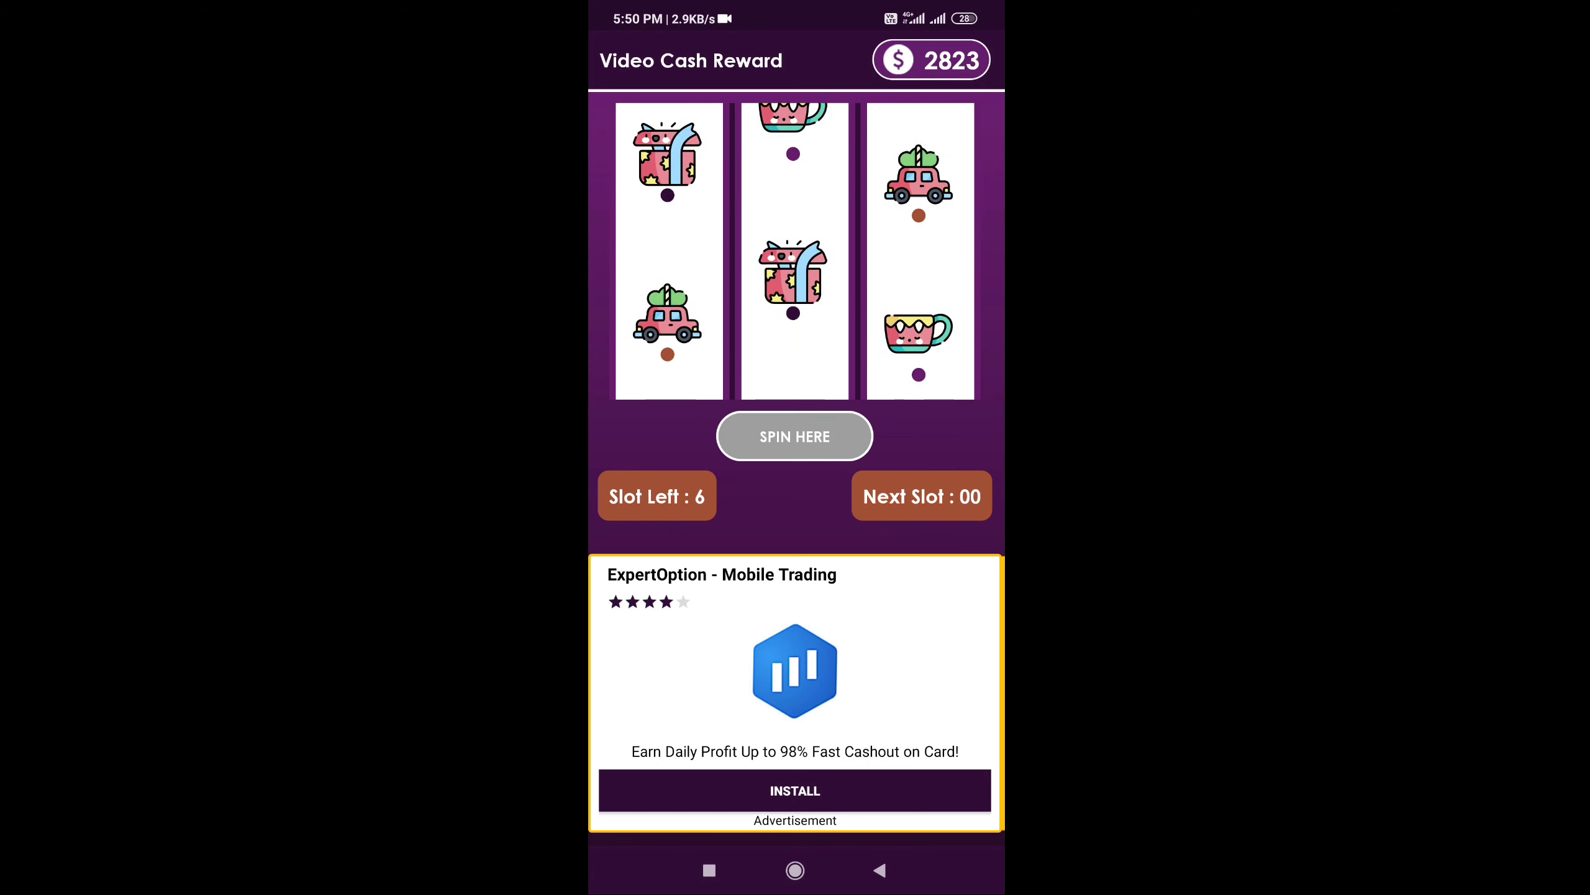
pyautogui.click(794, 434)
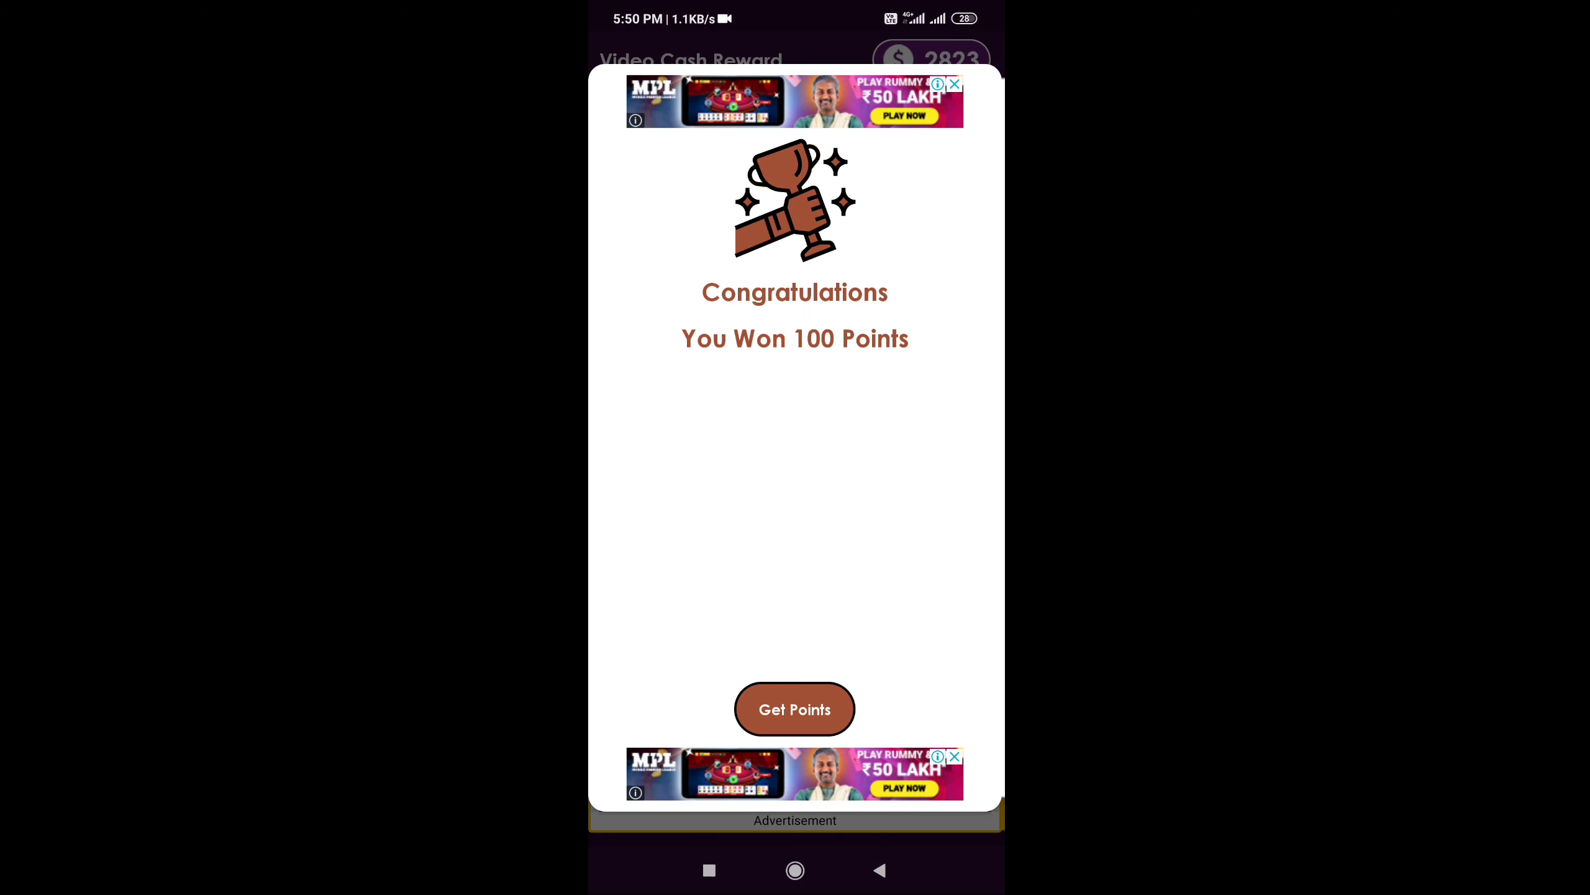
pyautogui.click(793, 709)
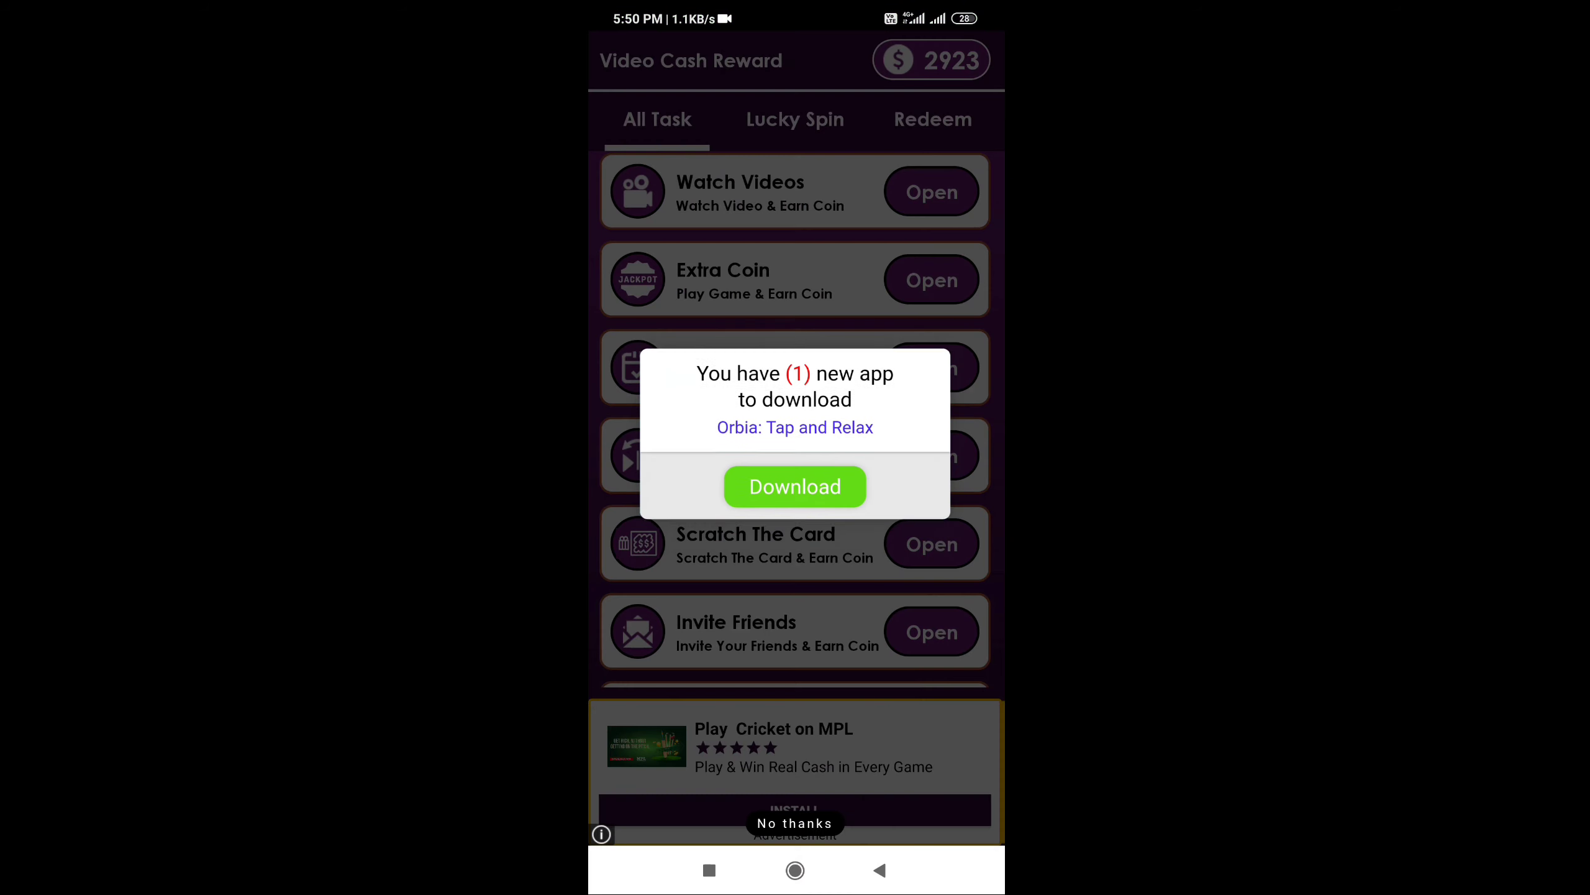
# Step: Dismiss the app download prompt to reach the Redeem page
pyautogui.click(793, 823)
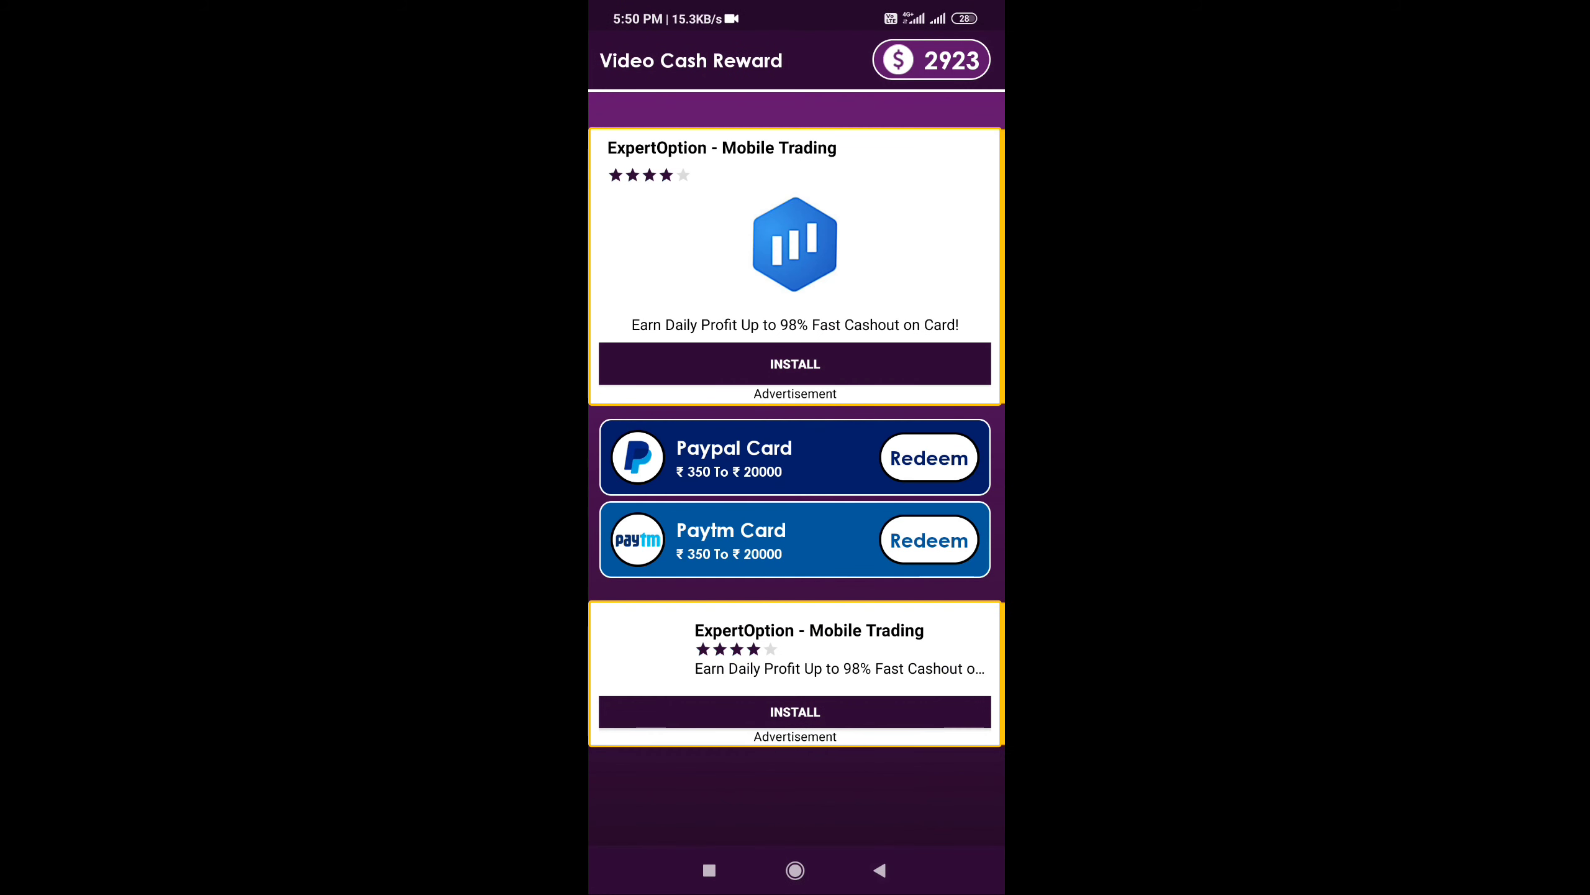
# Step: Try redeeming the ₹350 Paytm card and dismiss the insufficient-coins message
pyautogui.scroll(-3)
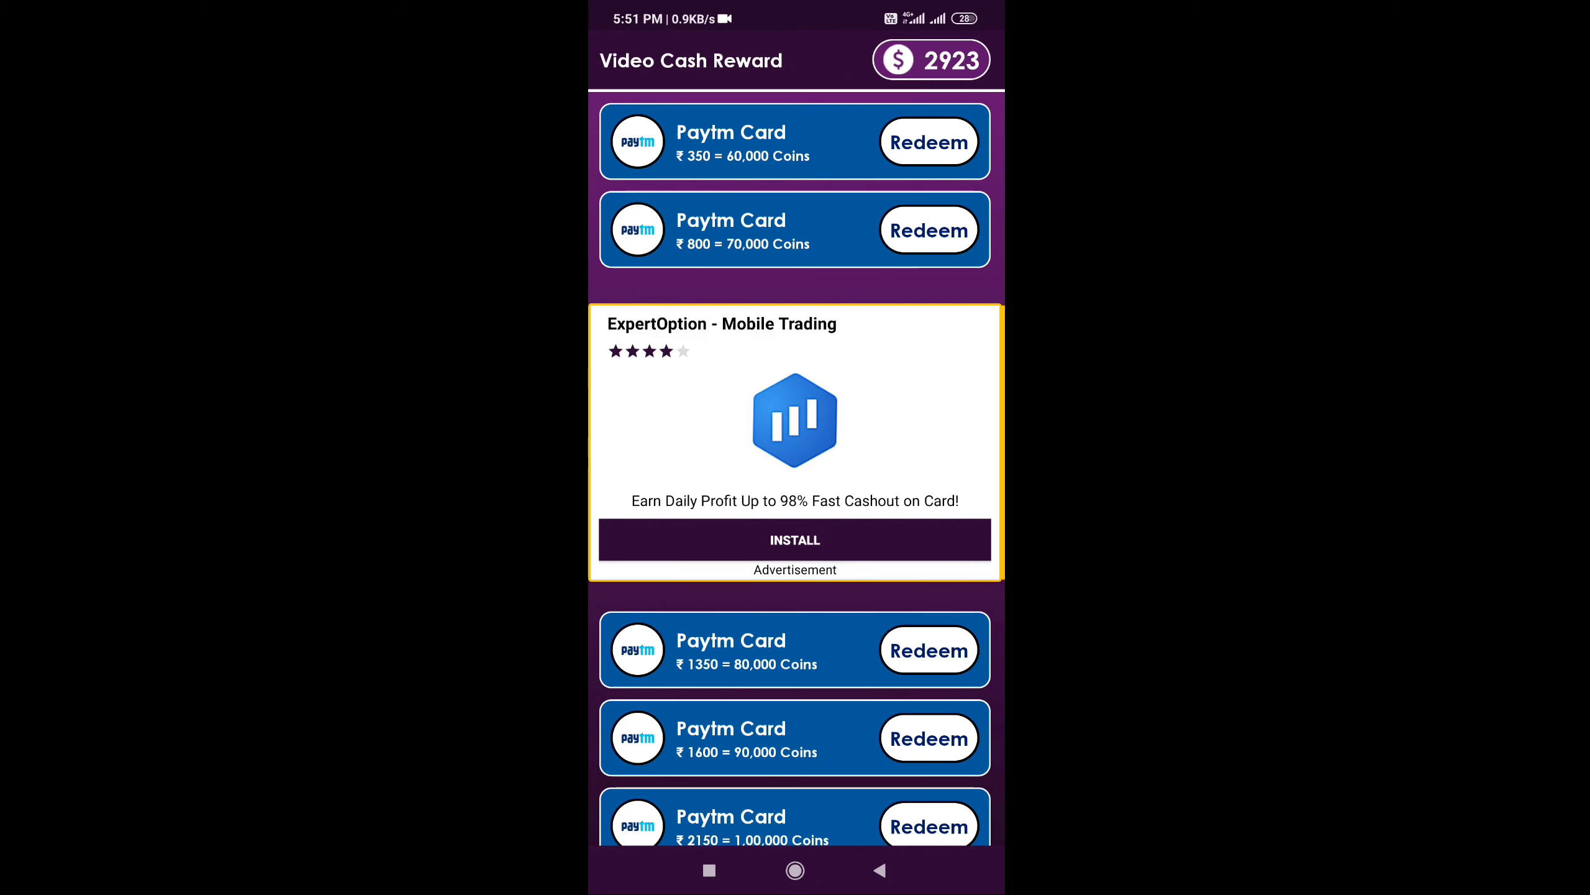
pyautogui.click(927, 142)
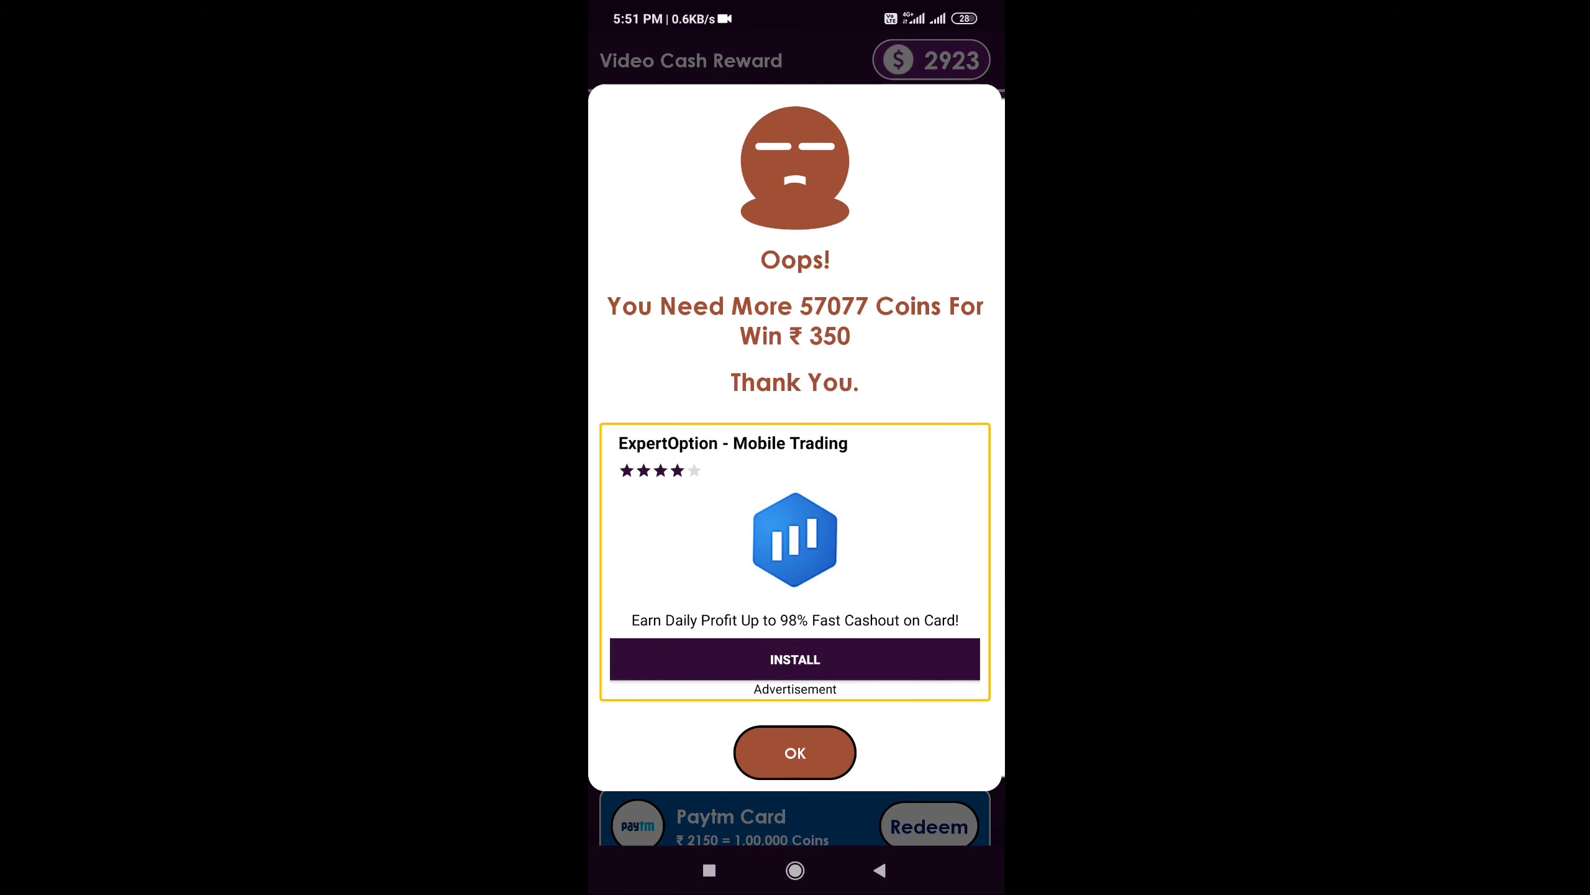
pyautogui.click(793, 752)
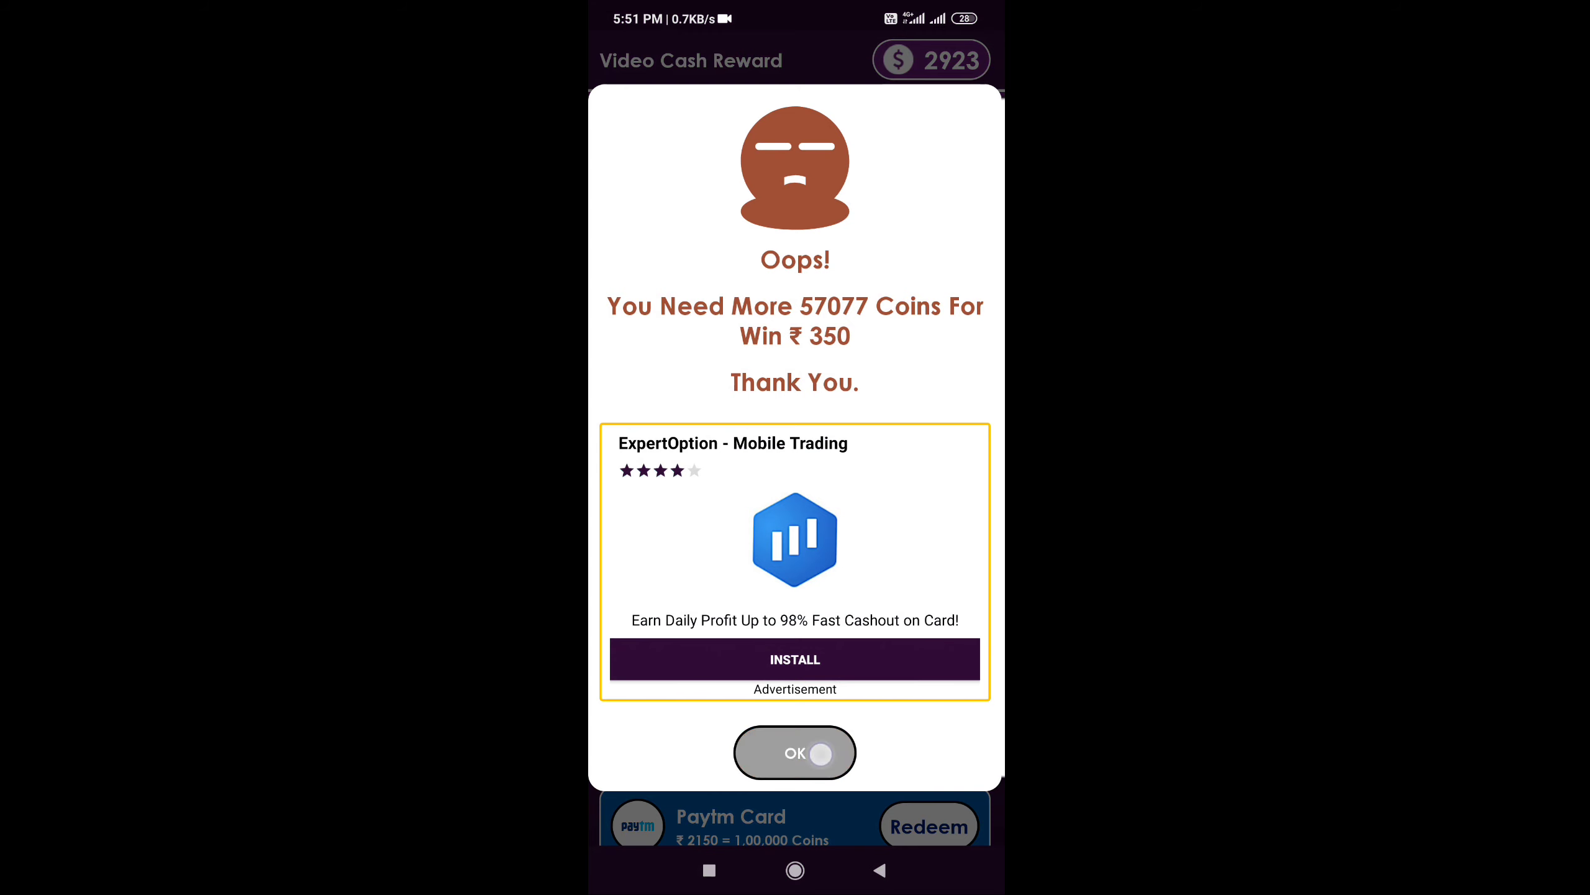
pyautogui.click(795, 659)
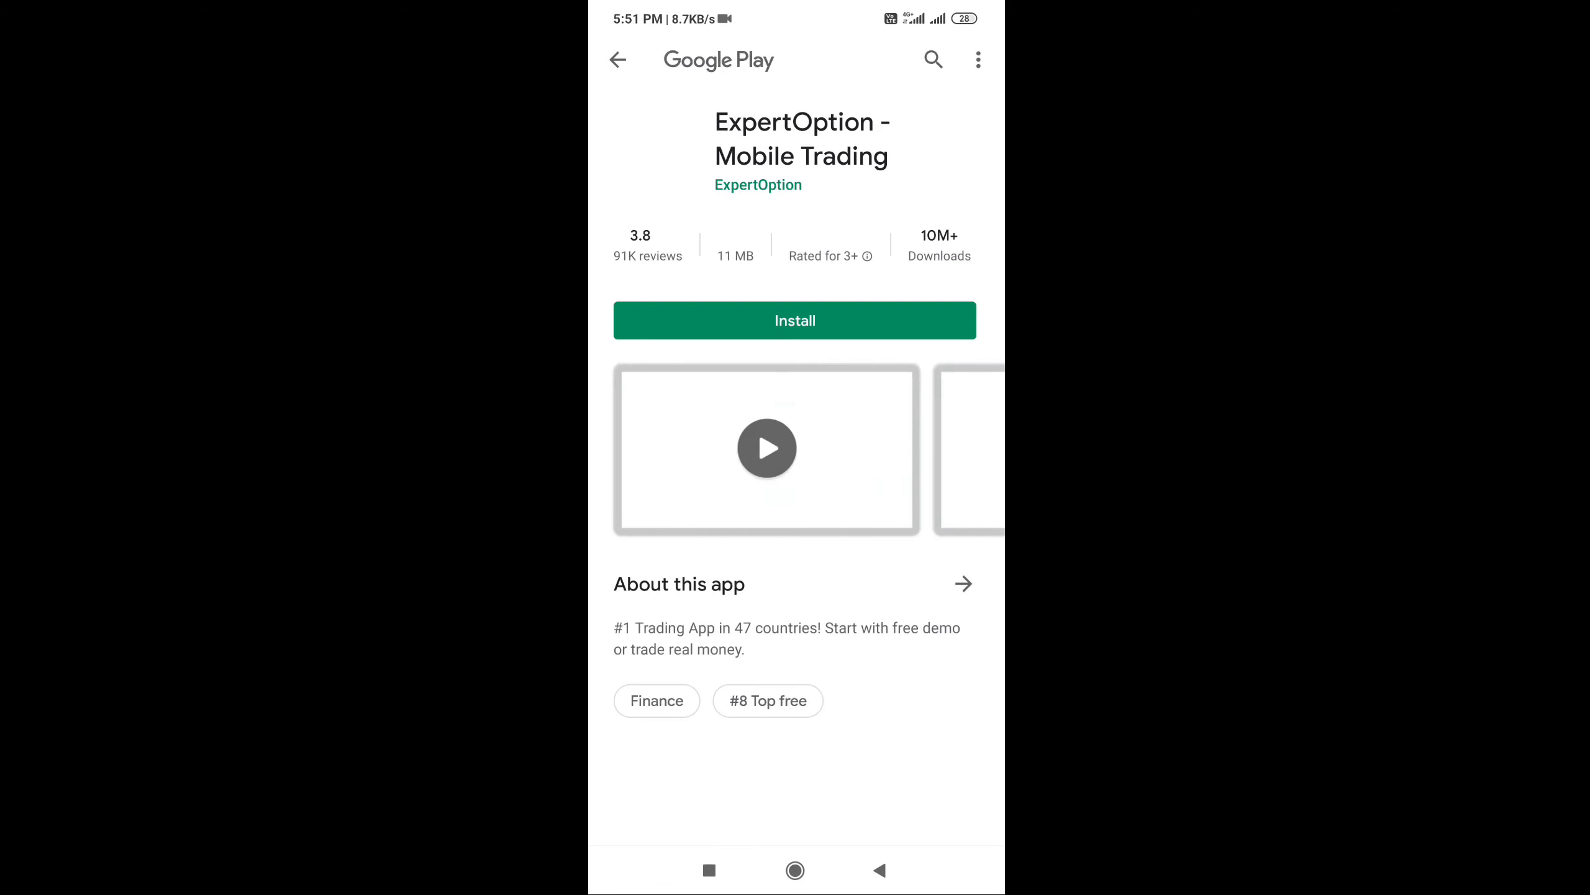